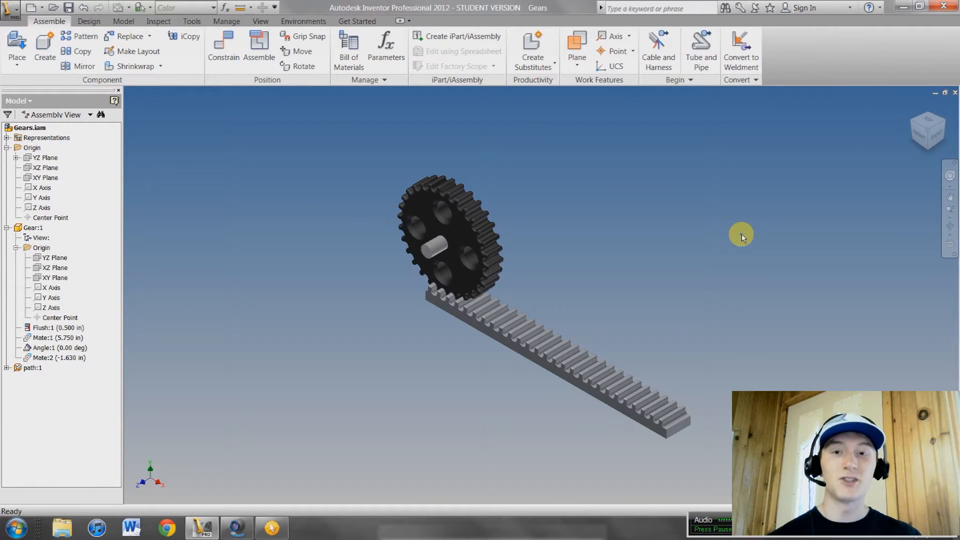
pyautogui.moveTo(617, 228)
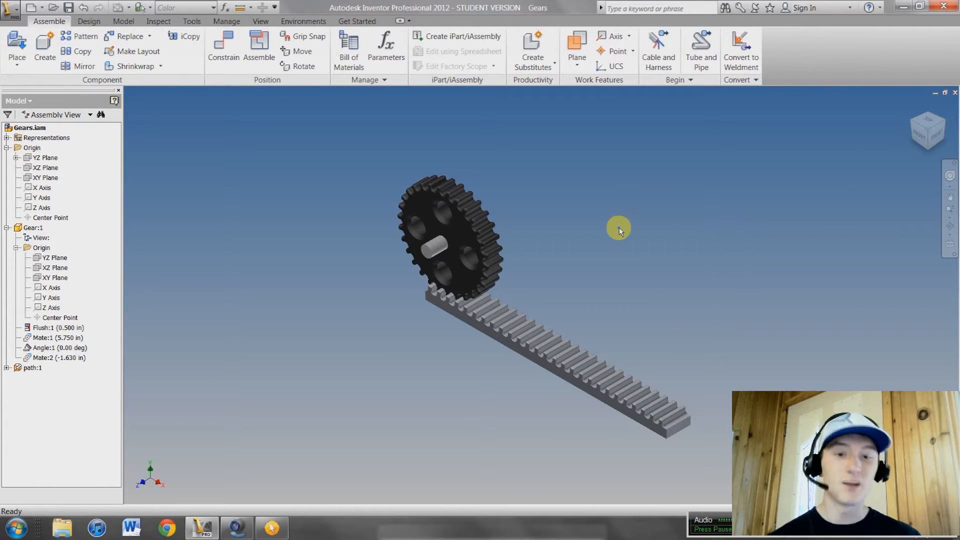
pyautogui.moveTo(584, 301)
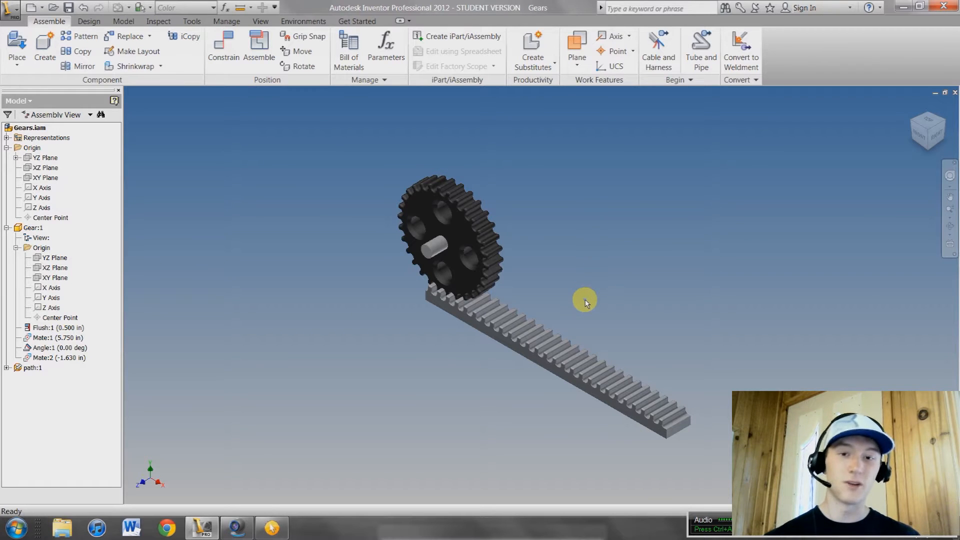
pyautogui.moveTo(514, 255)
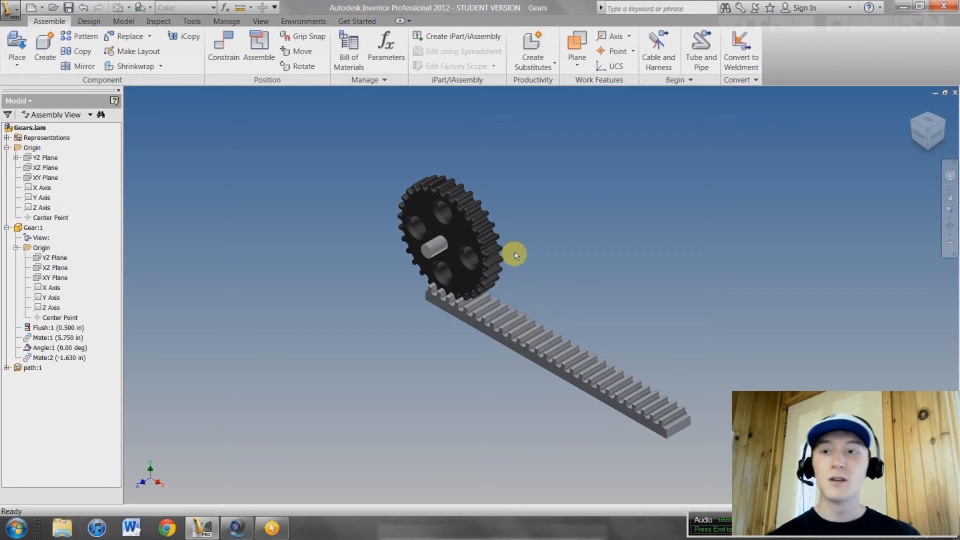
pyautogui.moveTo(487, 340)
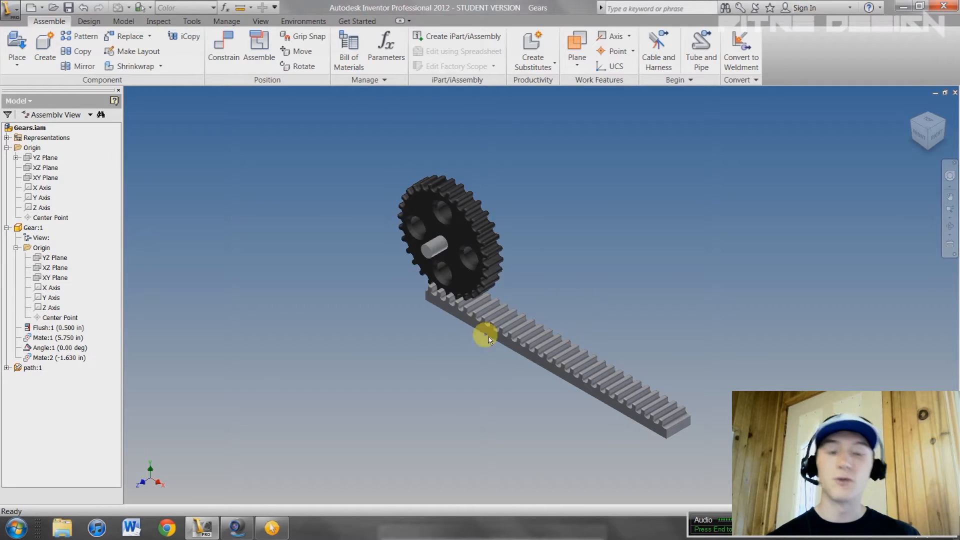
# Create a camera left of the rack targeting the gear, with Zoom set to 38 deg
pyautogui.click(303, 21)
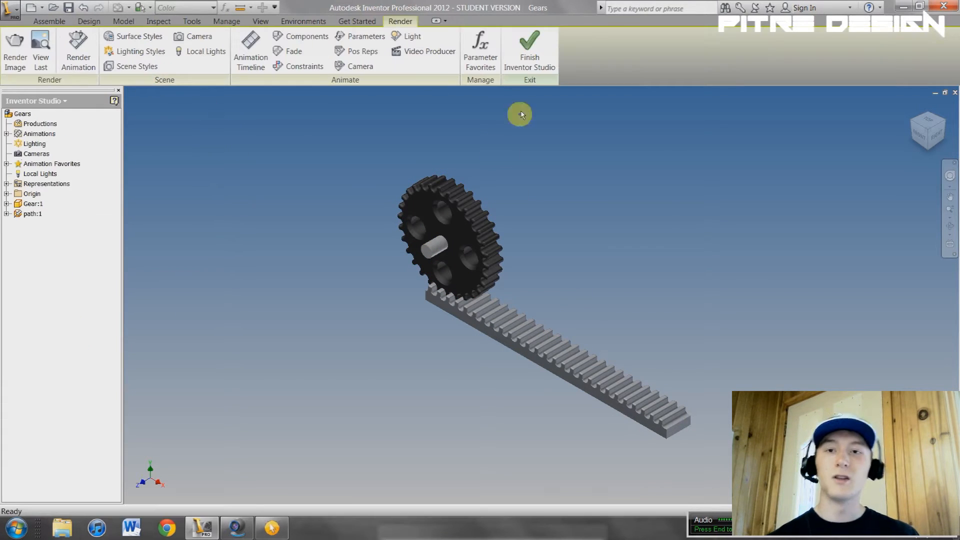
pyautogui.moveTo(352, 135)
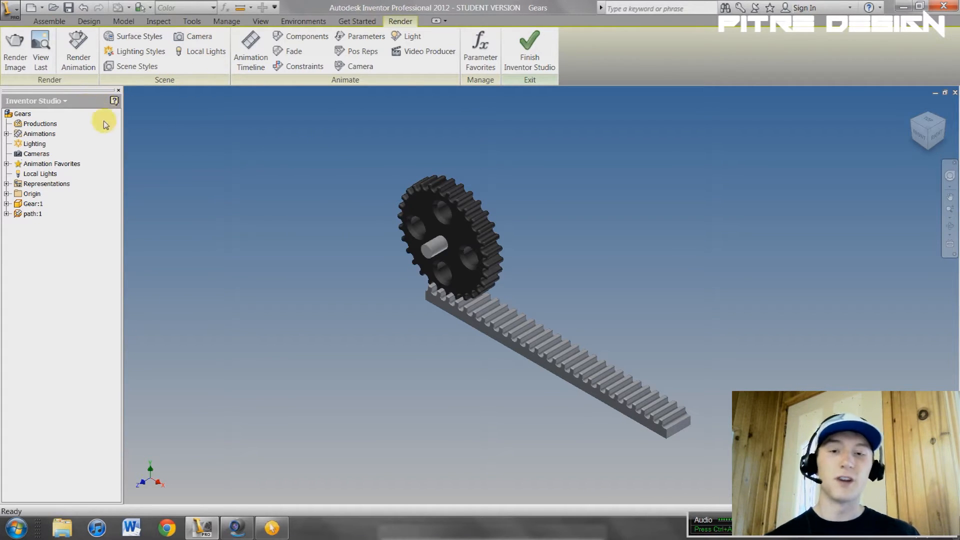
pyautogui.click(199, 36)
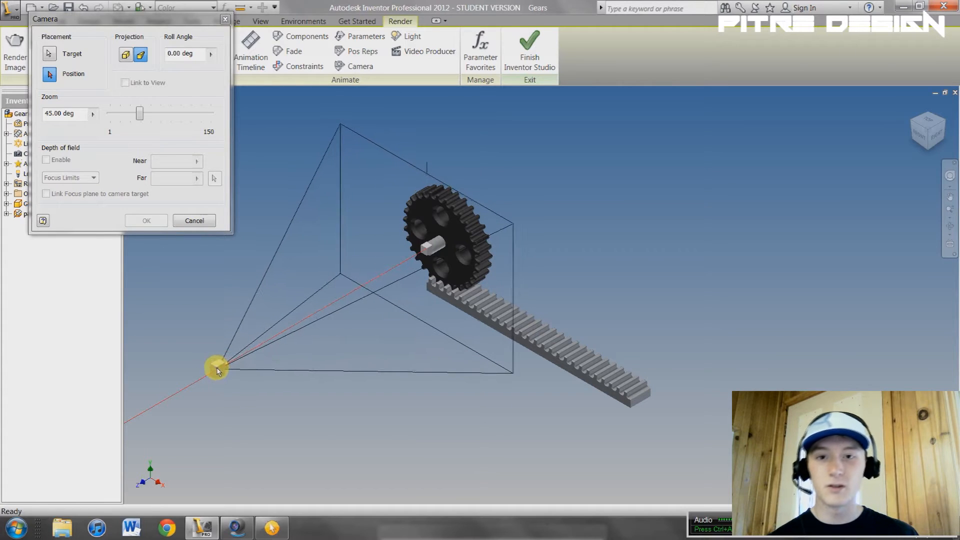
pyautogui.click(126, 83)
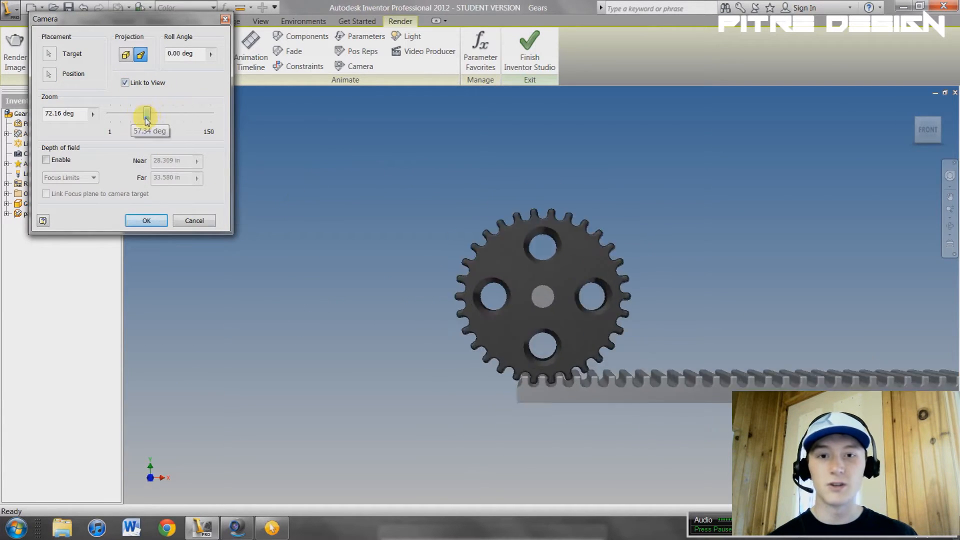
pyautogui.moveTo(147, 113); pyautogui.dragTo(135, 114)
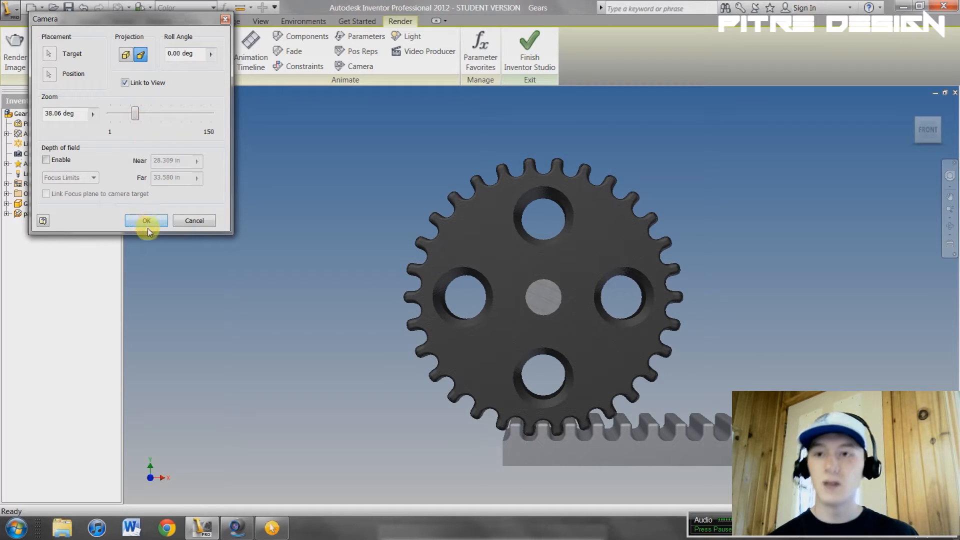
pyautogui.click(146, 220)
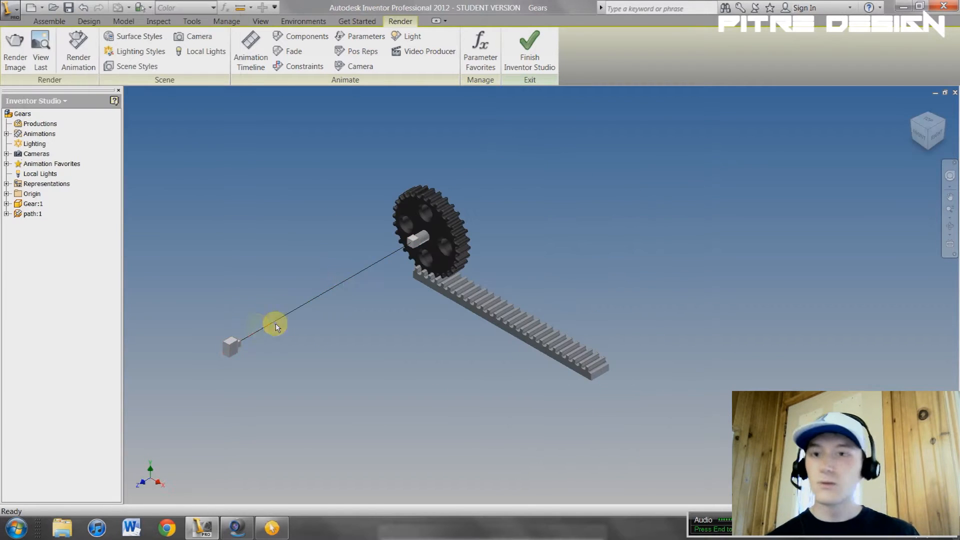
pyautogui.moveTo(361, 239)
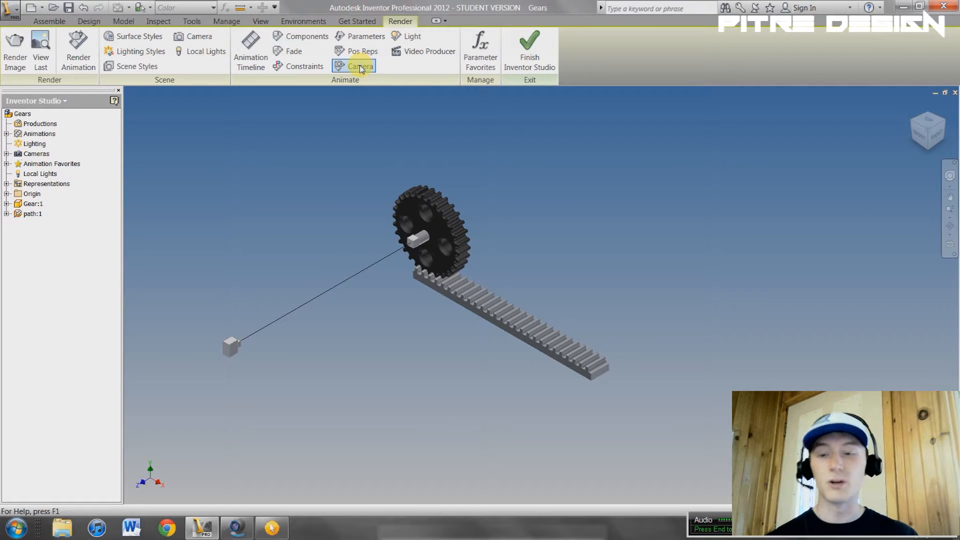
# Start an Animate Camera action for Camera1 with End time 5 seconds
pyautogui.click(360, 66)
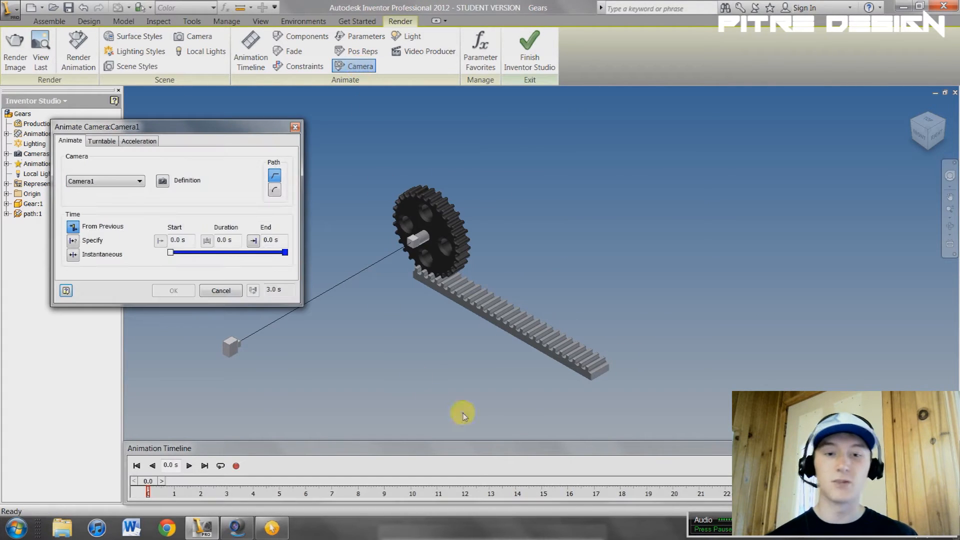
pyautogui.moveTo(191, 126)
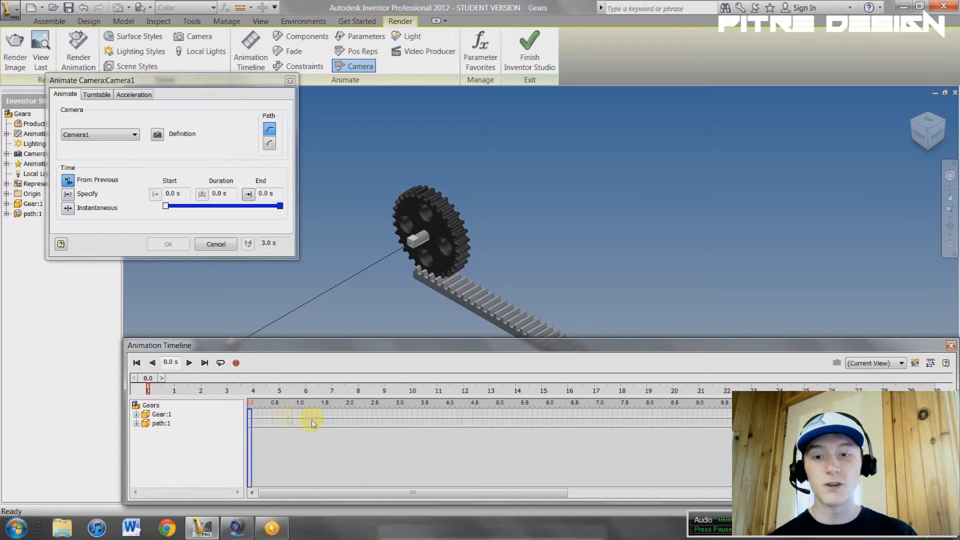
pyautogui.moveTo(357, 434)
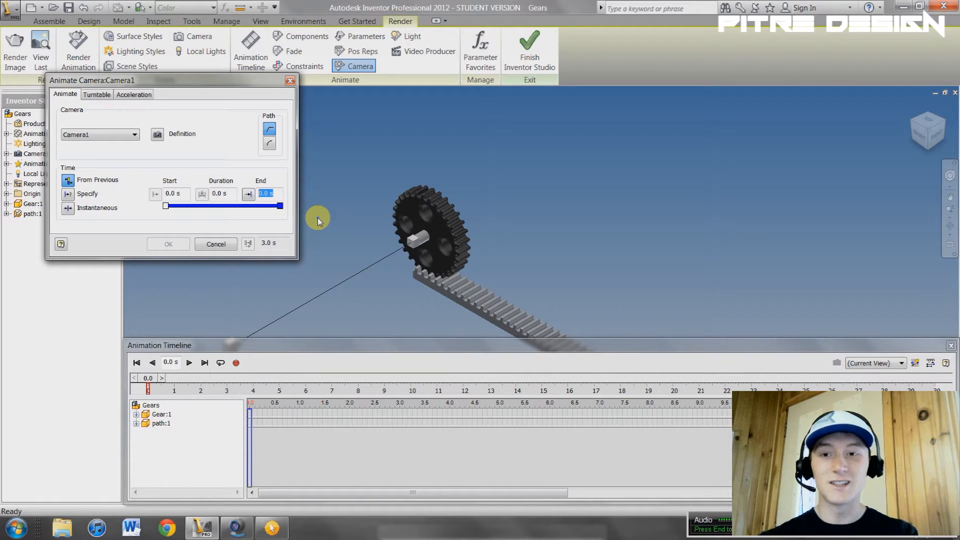
pyautogui.write('5')
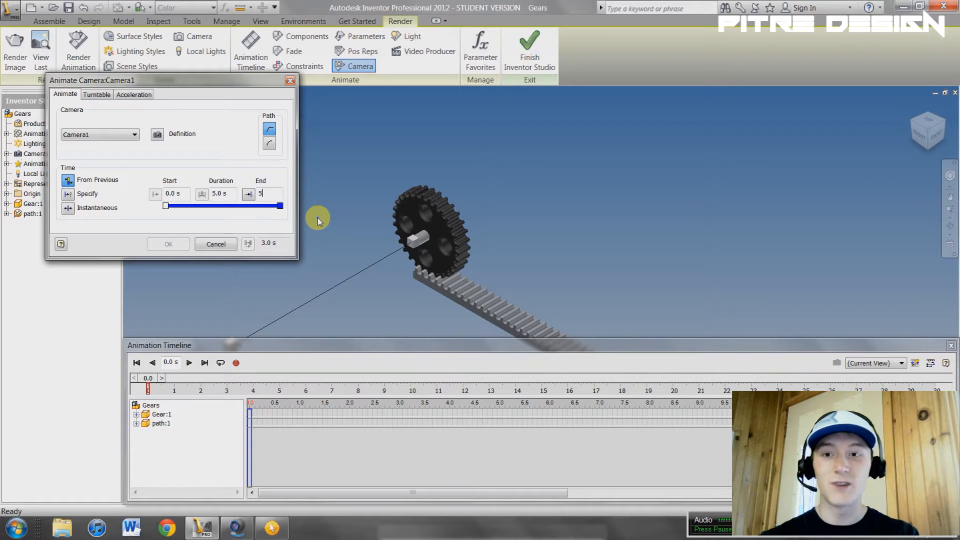
pyautogui.moveTo(225, 116)
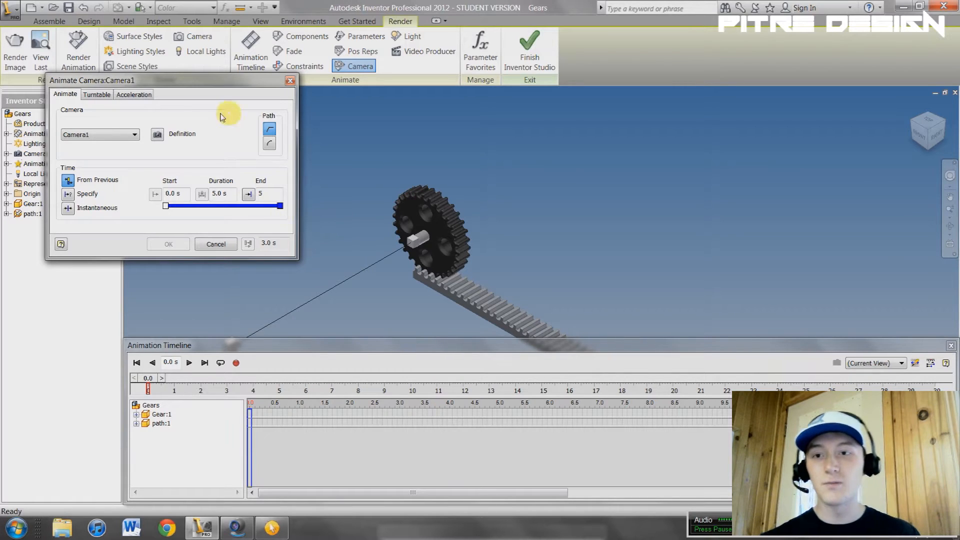
# Redefine Camera1, moving its target toward the gear with the 3D Move/Rotate triad
pyautogui.click(157, 133)
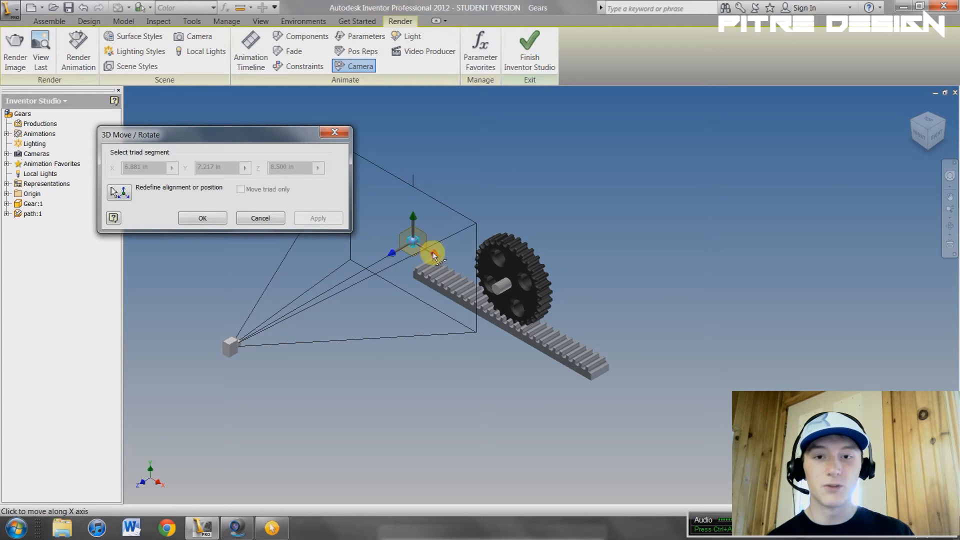
pyautogui.moveTo(413, 239); pyautogui.dragTo(495, 285)
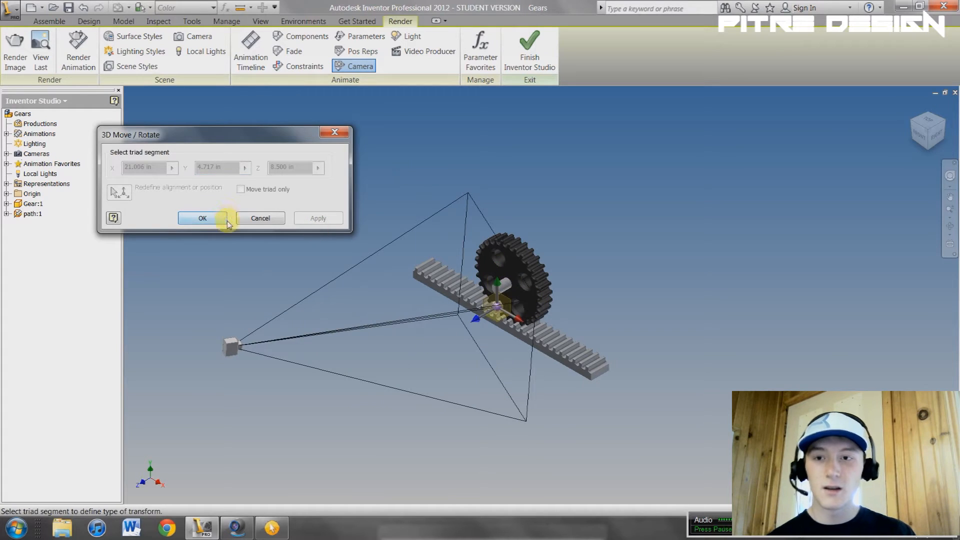
pyautogui.click(203, 218)
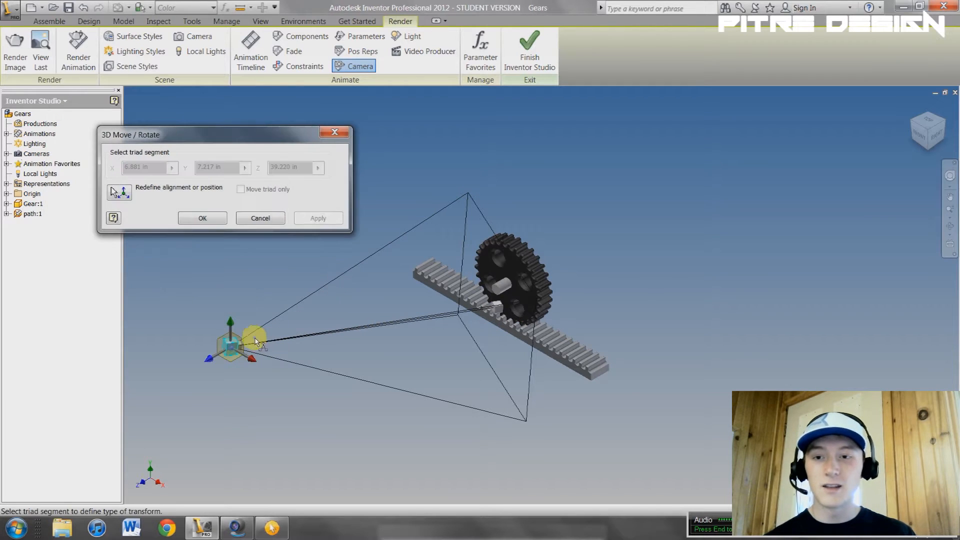
pyautogui.click(212, 359)
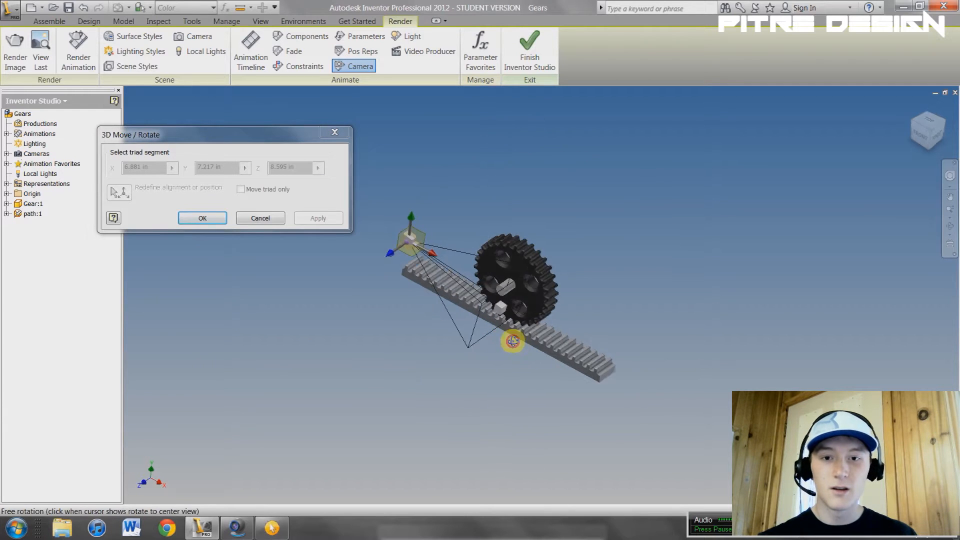
# Reposition the camera and link it to the view for a close-up of the teeth meshing
pyautogui.click(202, 217)
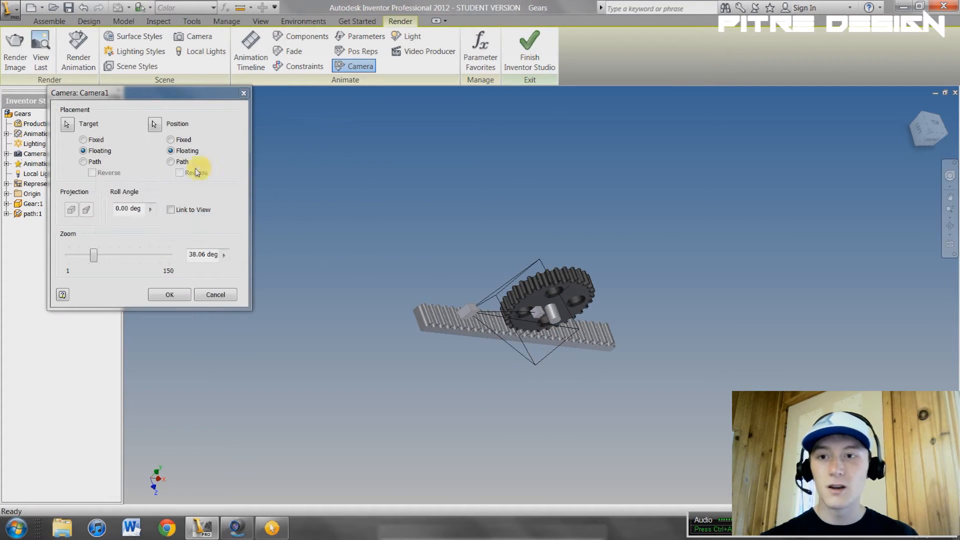
pyautogui.click(171, 209)
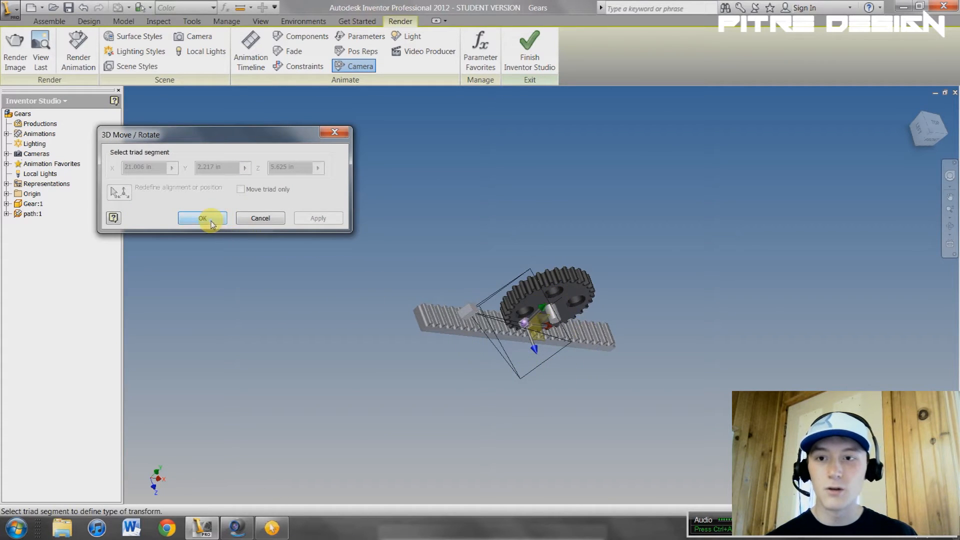
pyautogui.click(202, 218)
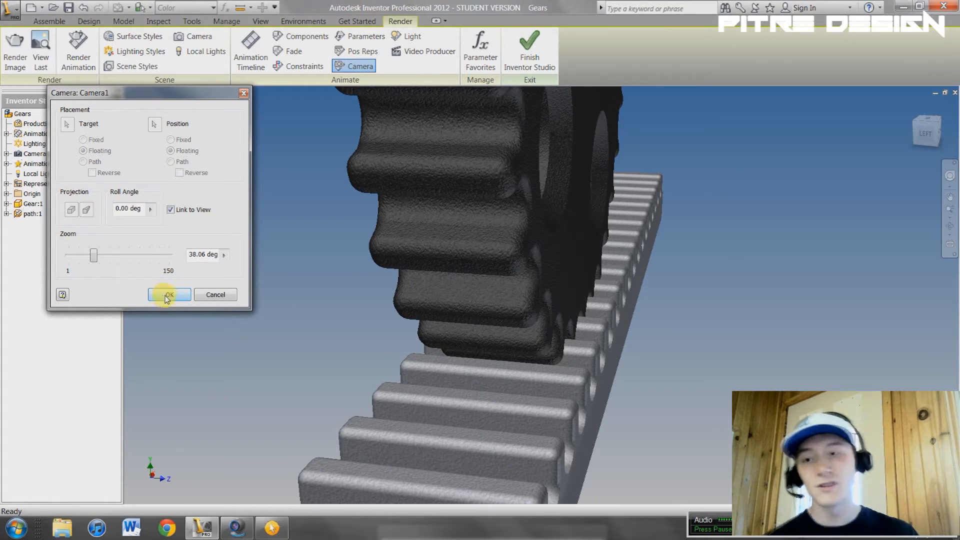
pyautogui.moveTo(170, 308)
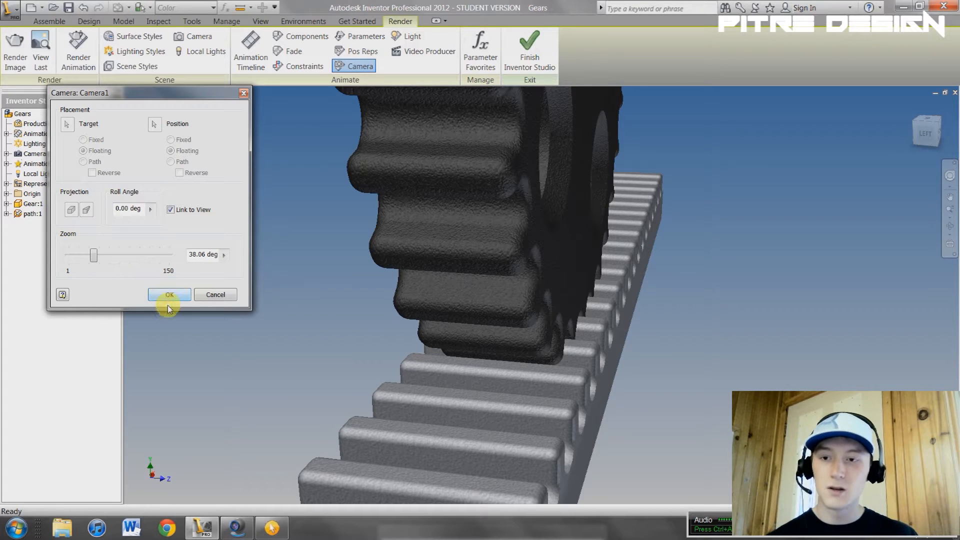
pyautogui.click(170, 294)
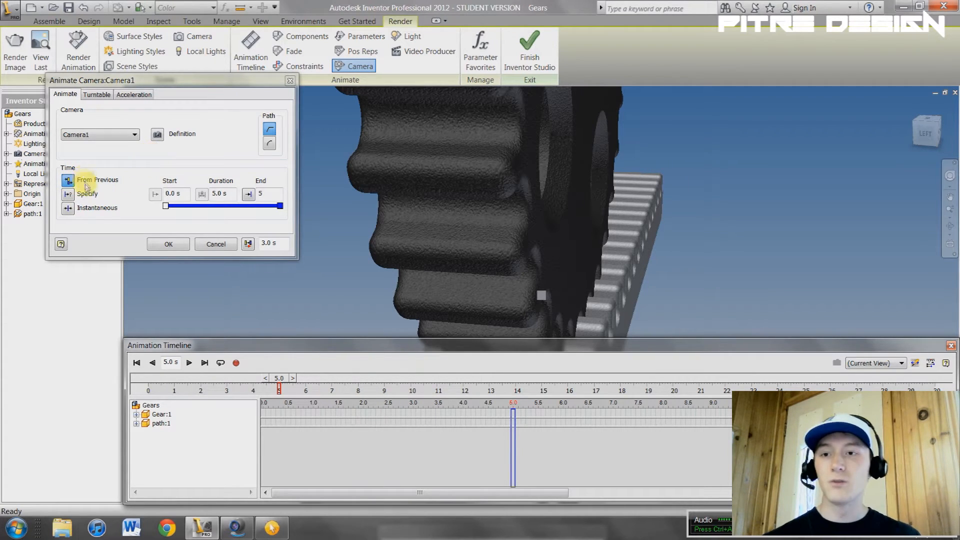
# Set Camera1's acceleration to Constant Speed and accept the 0–5 s camera move
pyautogui.click(96, 94)
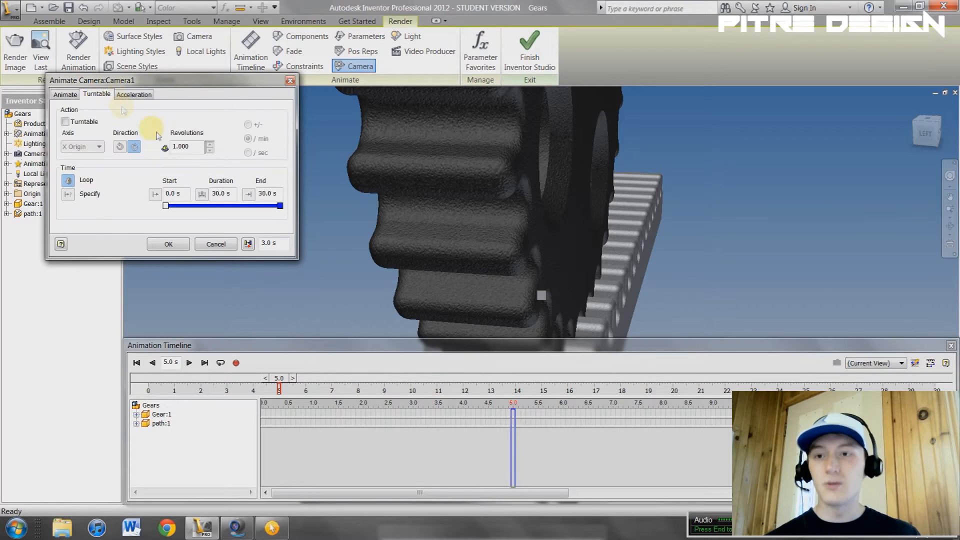
pyautogui.moveTo(168, 171)
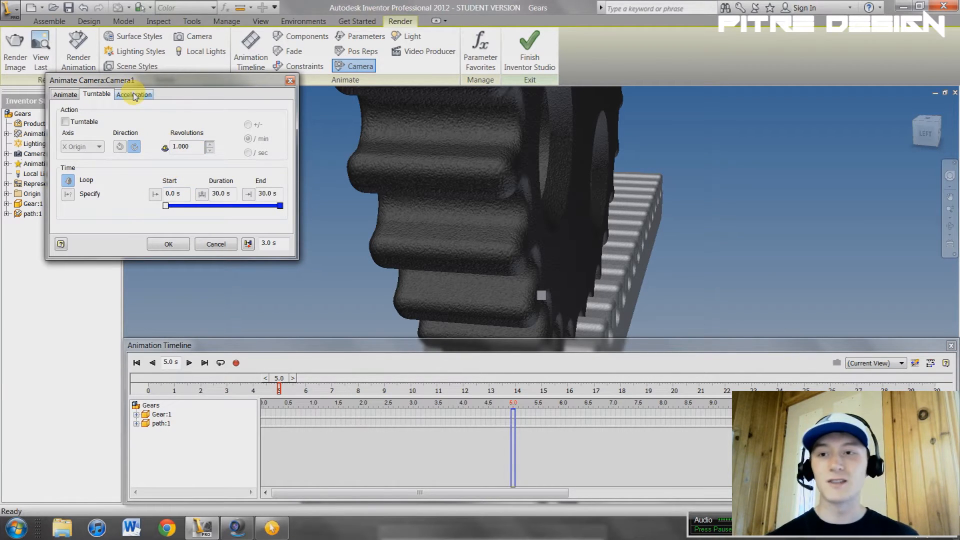
pyautogui.click(133, 94)
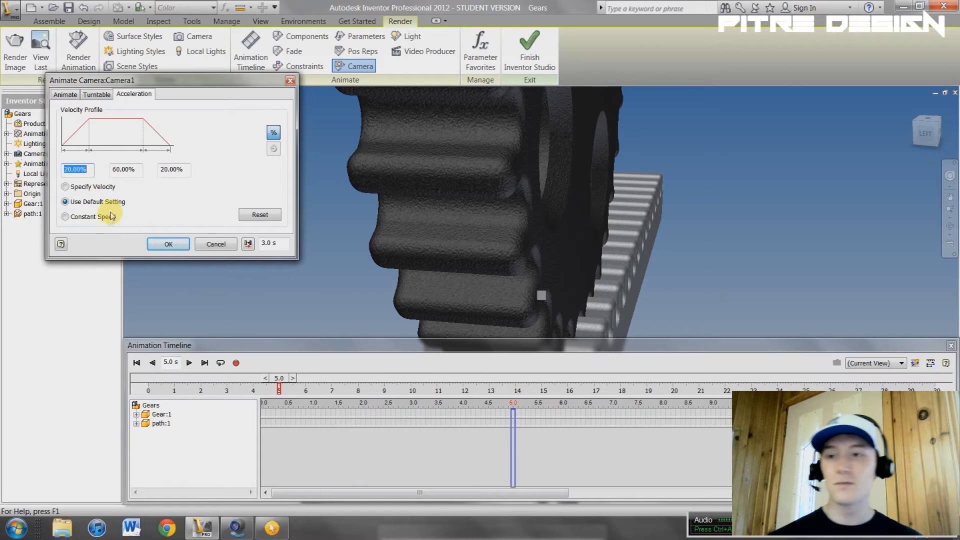
pyautogui.click(66, 186)
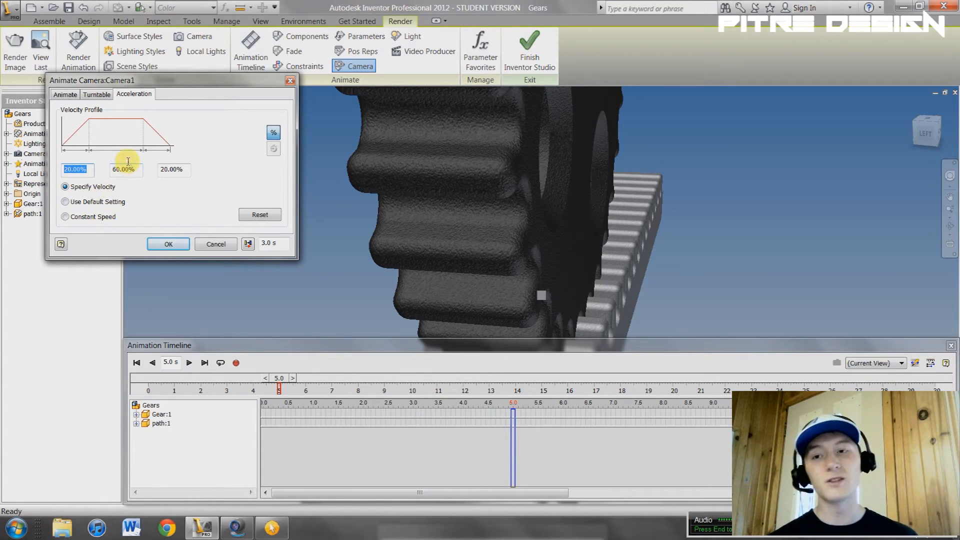
pyautogui.click(66, 216)
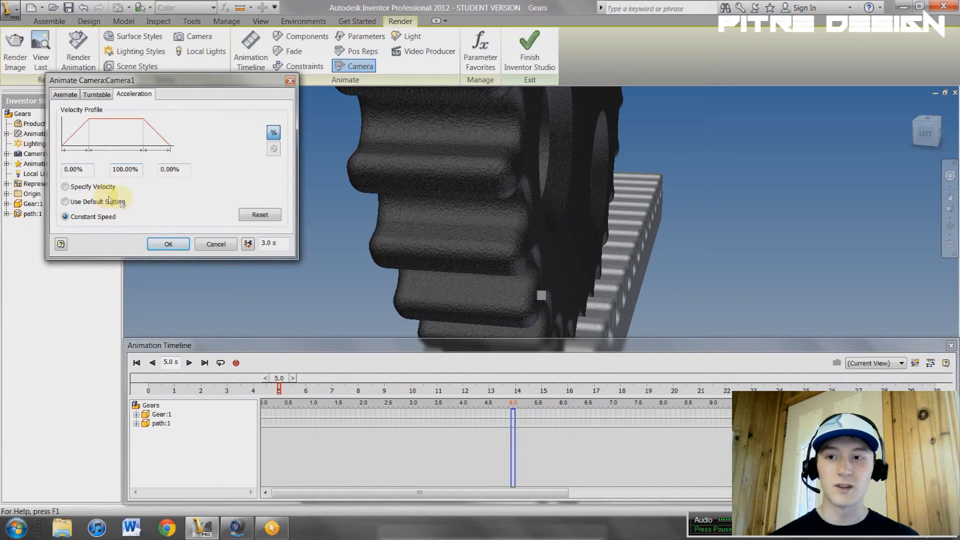
pyautogui.click(66, 201)
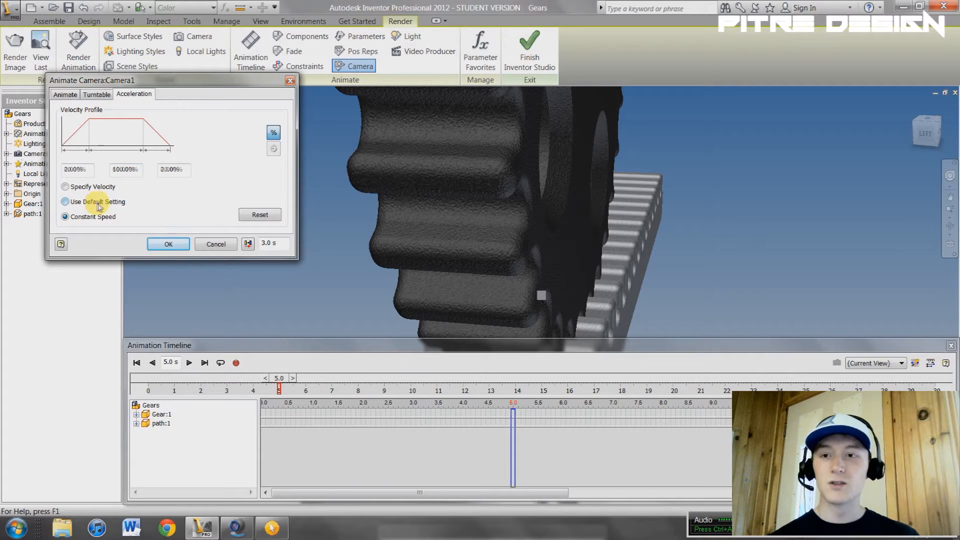
pyautogui.click(65, 94)
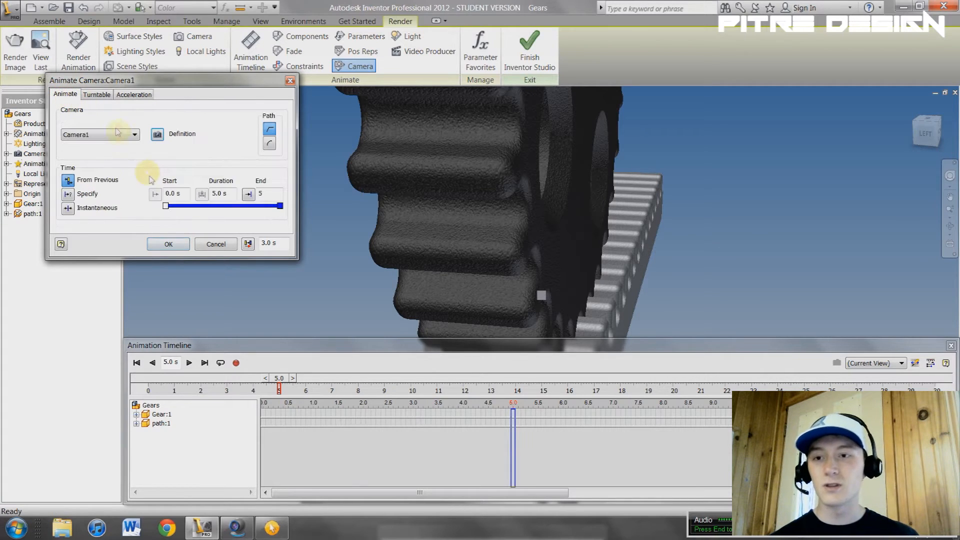
pyautogui.click(168, 244)
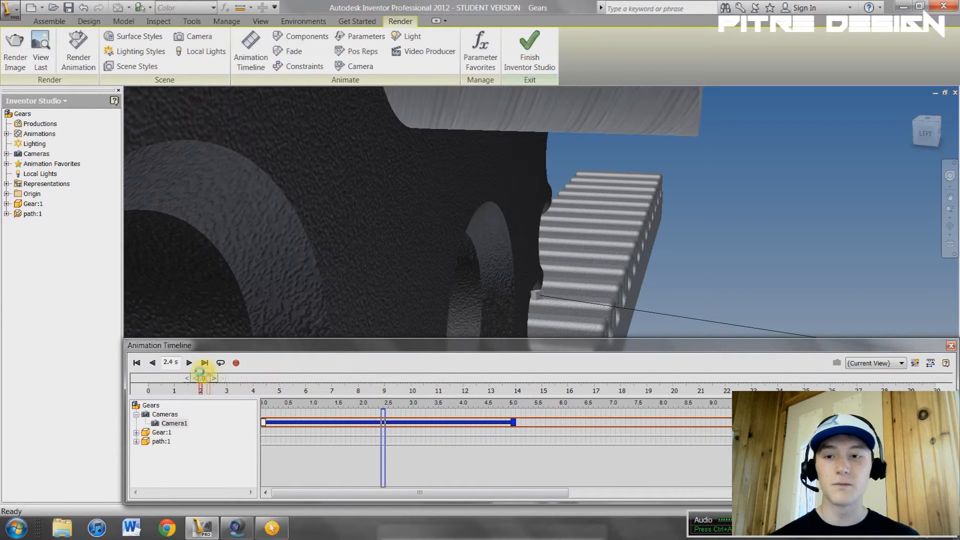
# View the timeline through Camera1 and scrub the playhead through its move
pyautogui.click(901, 363)
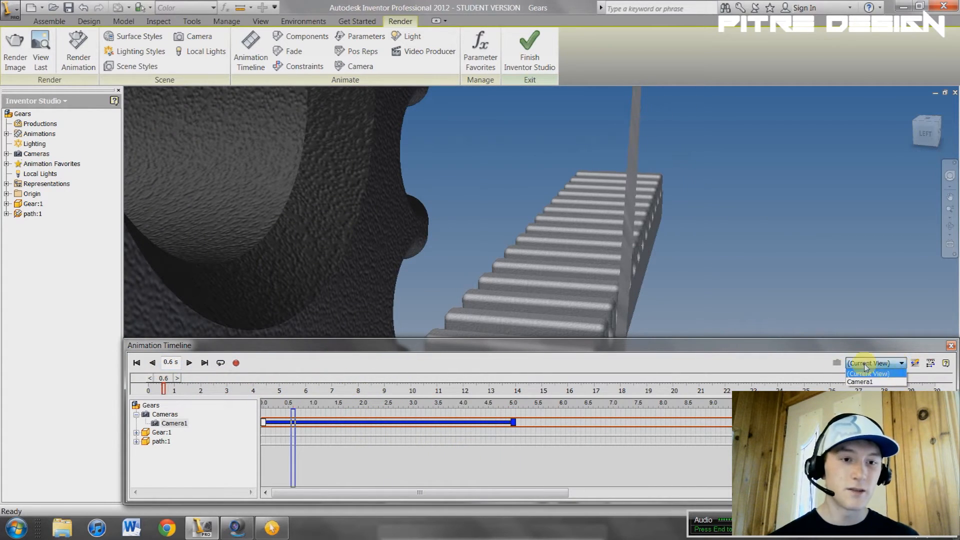
pyautogui.click(860, 381)
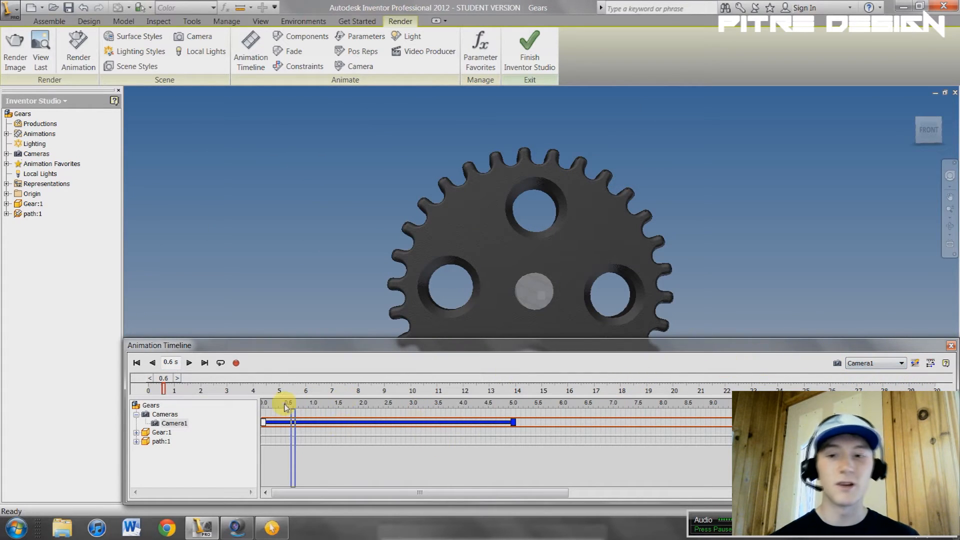
pyautogui.click(149, 378)
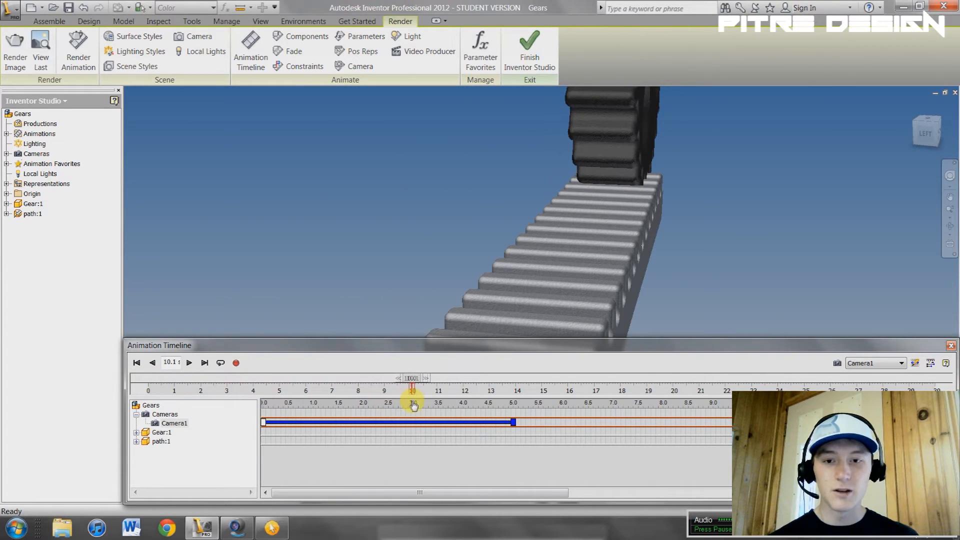
# Add a 5–10 s Camera1 move ending on a view of the gear's back
pyautogui.click(361, 66)
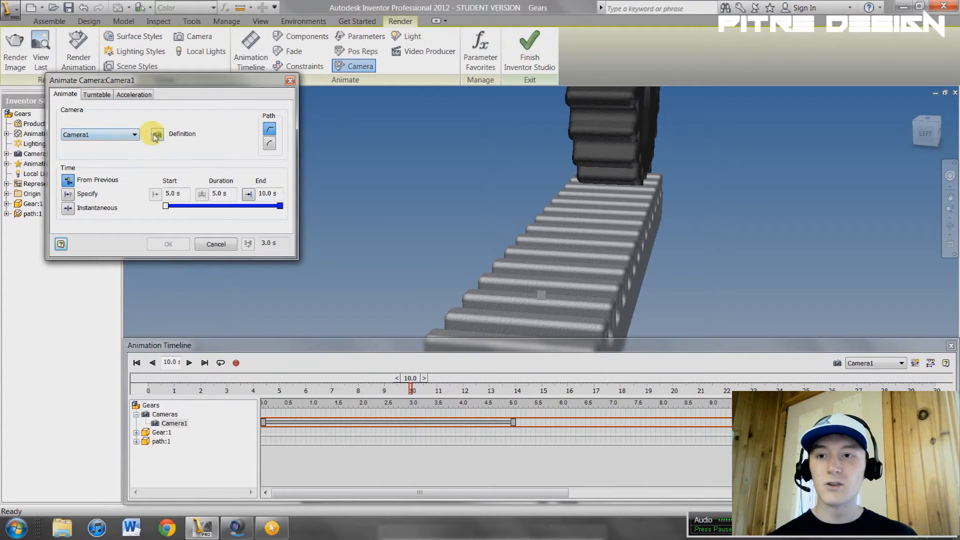
pyautogui.click(154, 134)
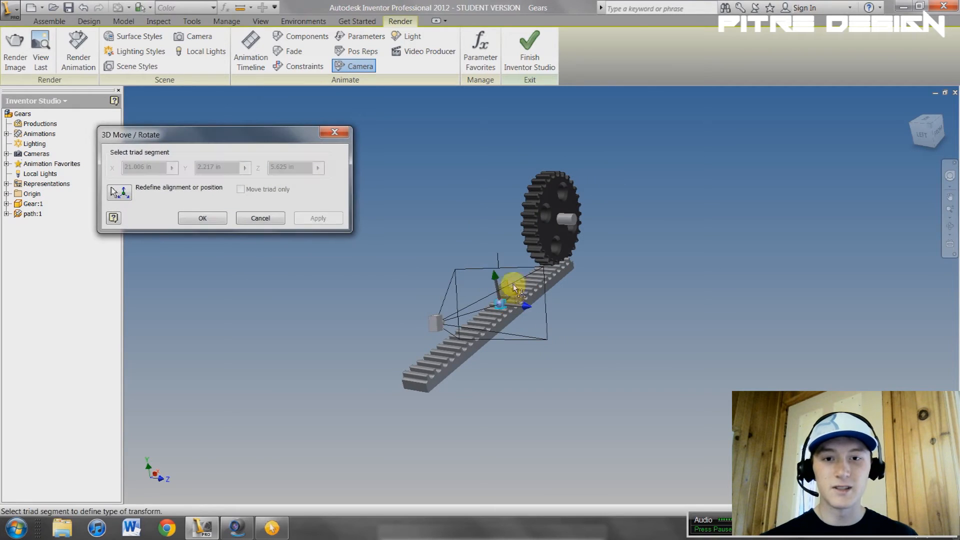
pyautogui.click(557, 208)
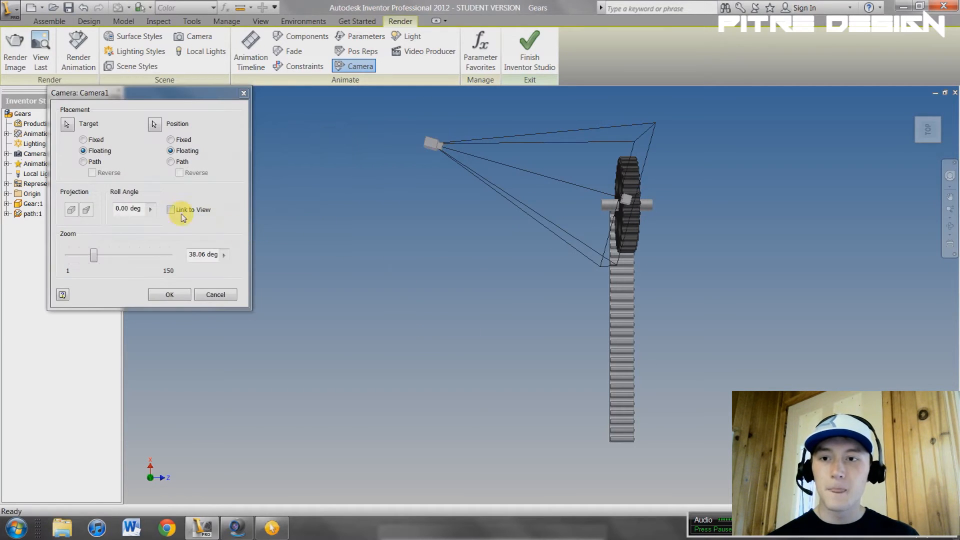
pyautogui.click(170, 209)
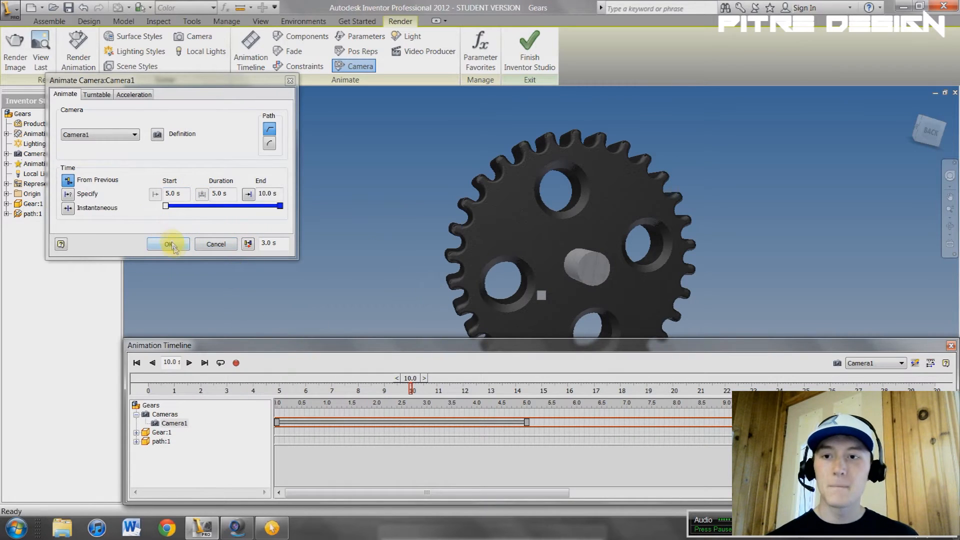
pyautogui.click(168, 243)
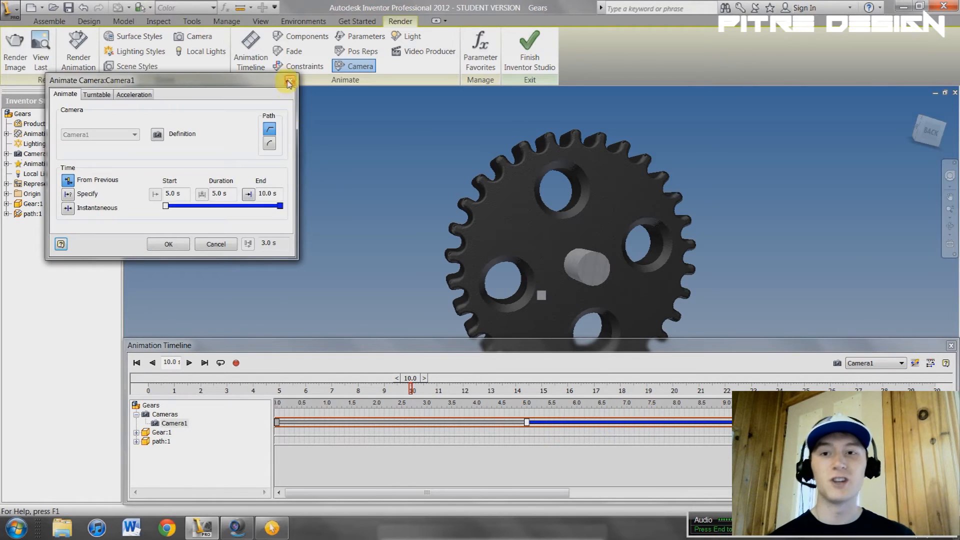
# Close Animate Camera and the timeline, then bring up Render Animation settings
pyautogui.click(286, 83)
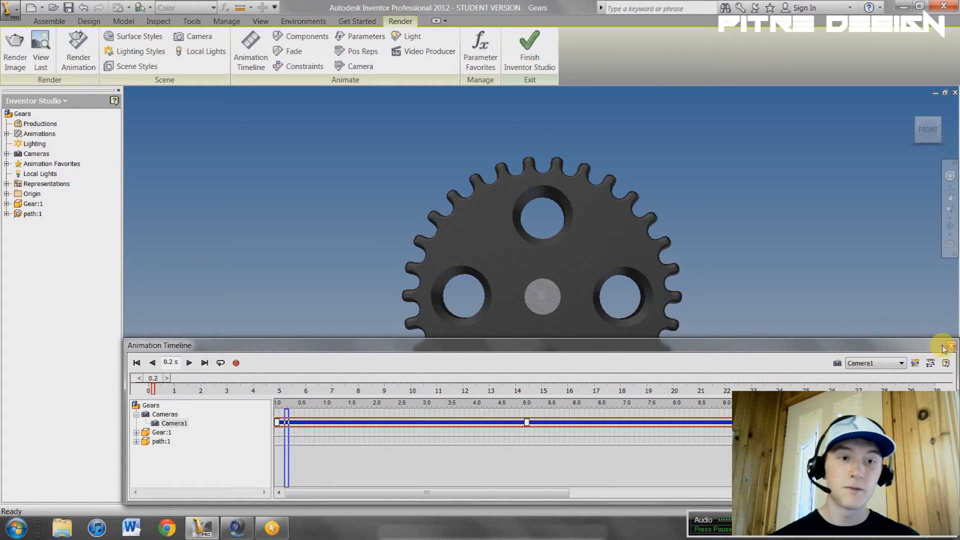
pyautogui.click(953, 345)
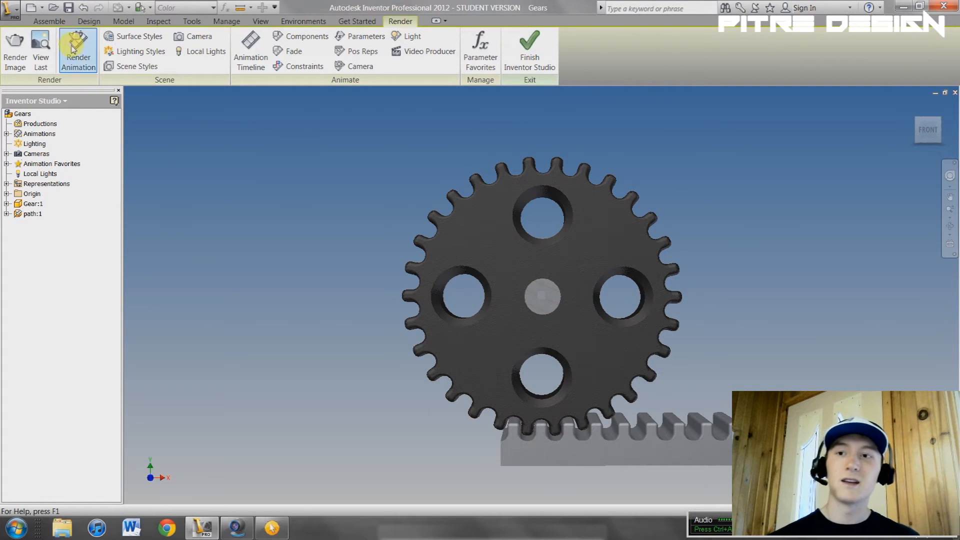
pyautogui.click(78, 51)
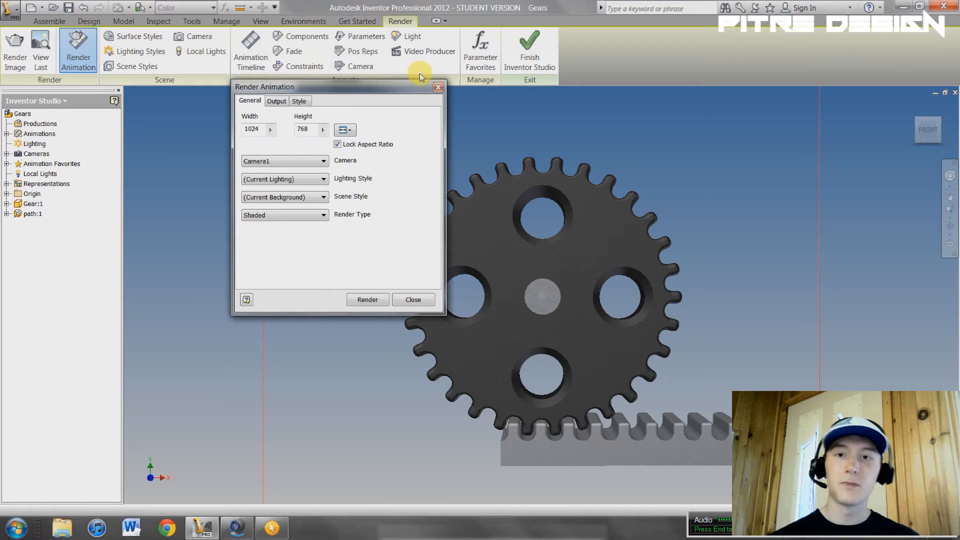
# Dismiss the render dialog and preview viewport shadows and reflections, turning them off
pyautogui.click(413, 299)
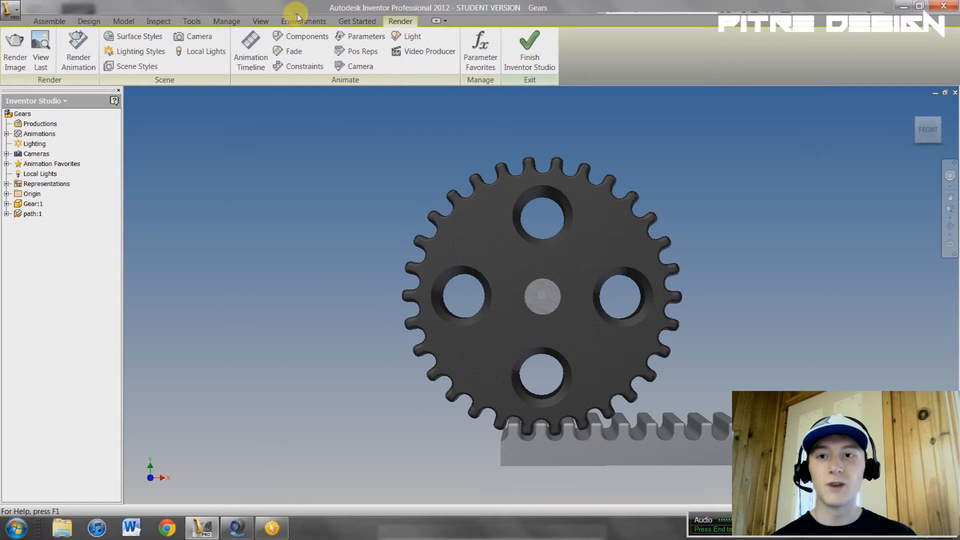
pyautogui.click(260, 21)
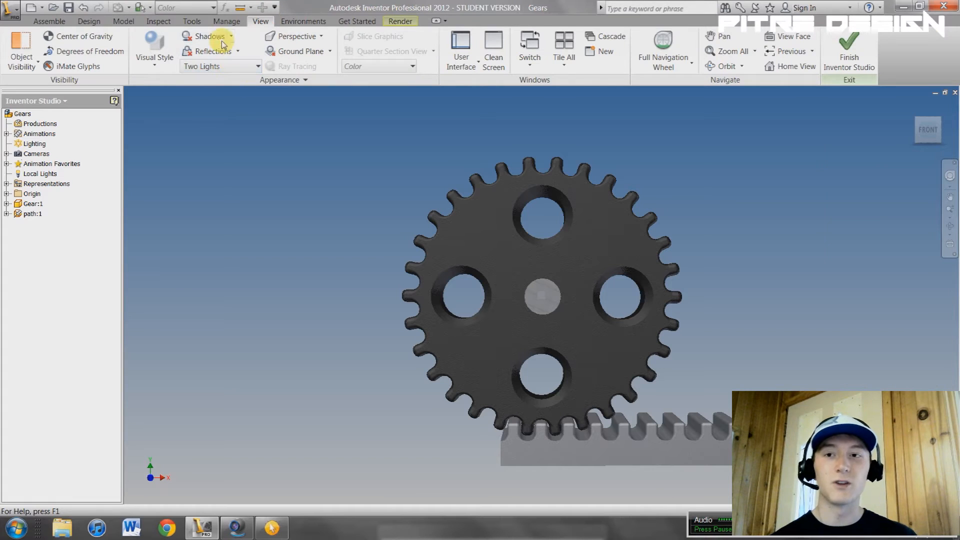
pyautogui.click(209, 36)
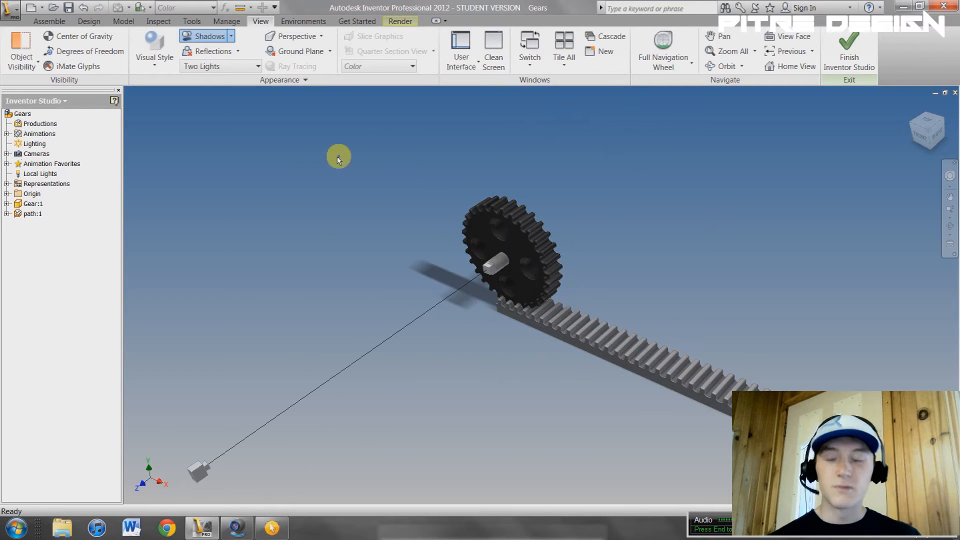
pyautogui.click(523, 251)
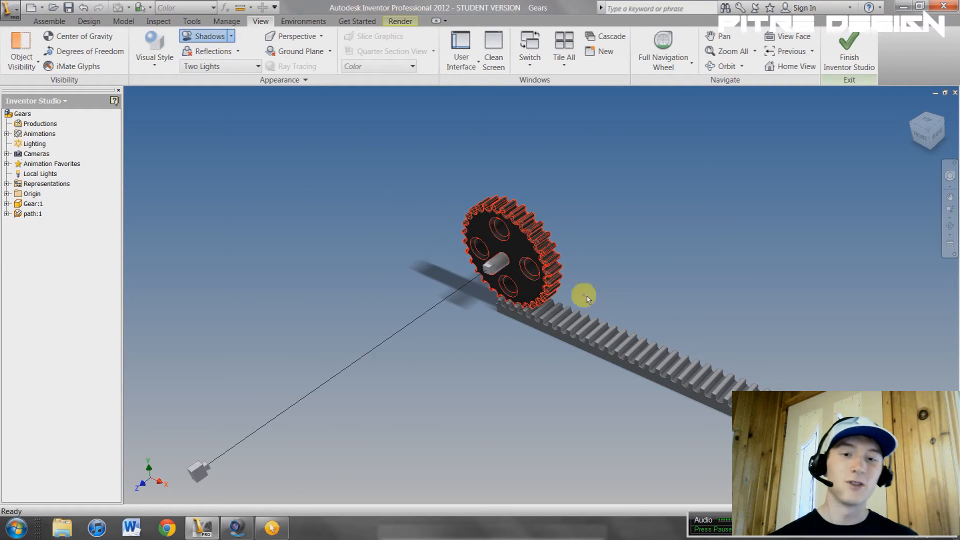
pyautogui.click(211, 36)
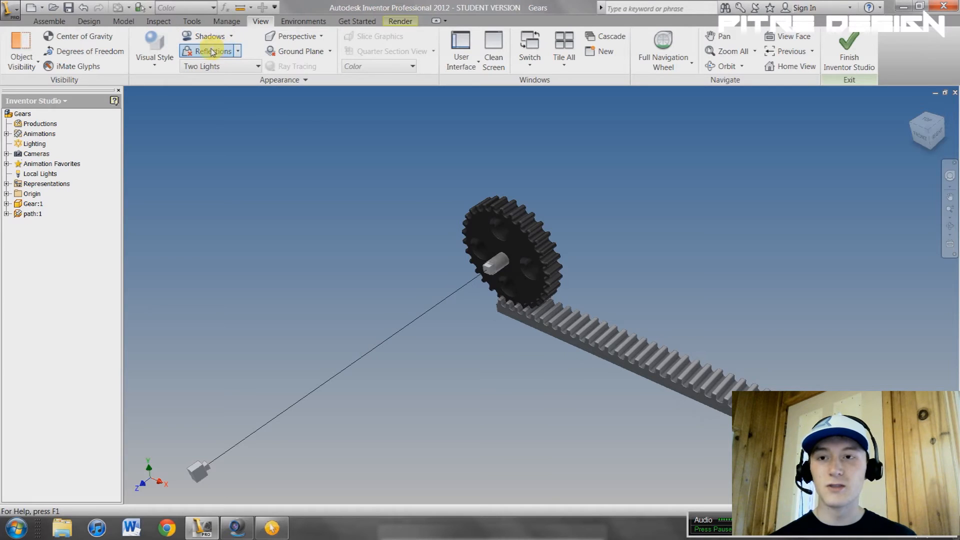
pyautogui.click(238, 51)
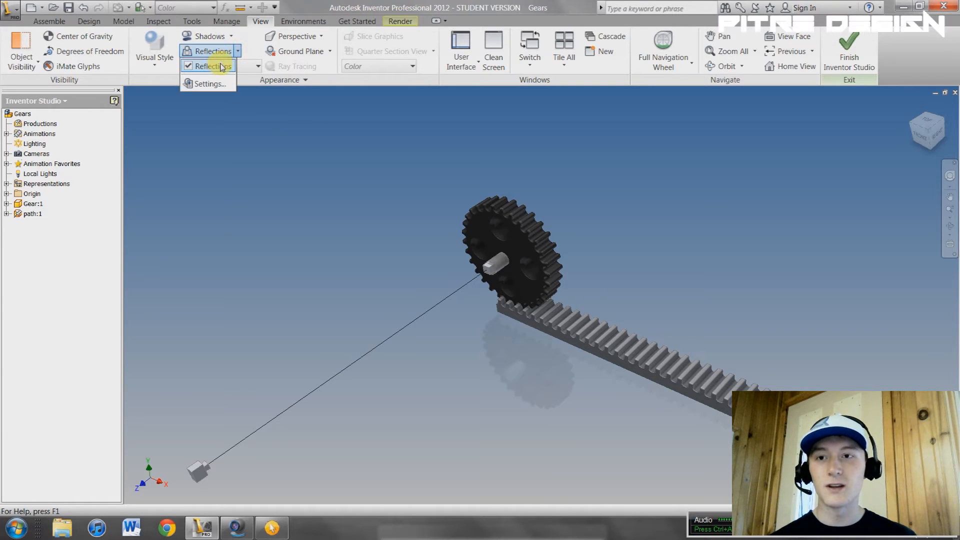
pyautogui.click(212, 66)
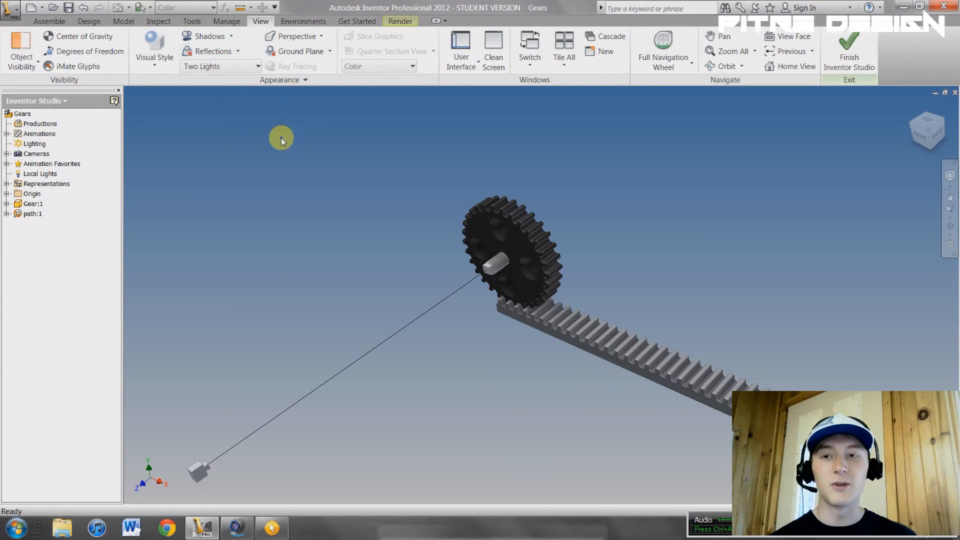
pyautogui.moveTo(453, 290)
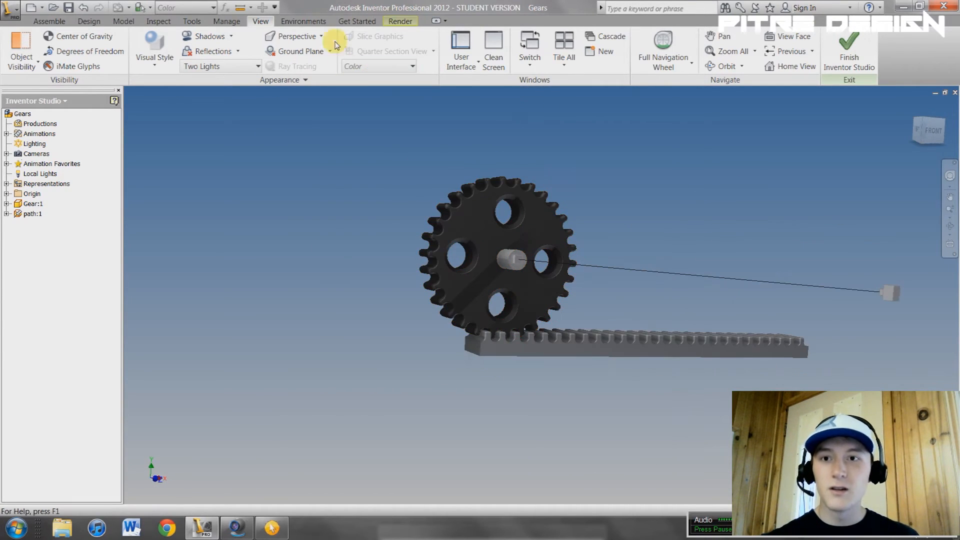
# Toggle orthographic/perspective, show a ground plane and recenter the orbit on the gear
pyautogui.click(299, 36)
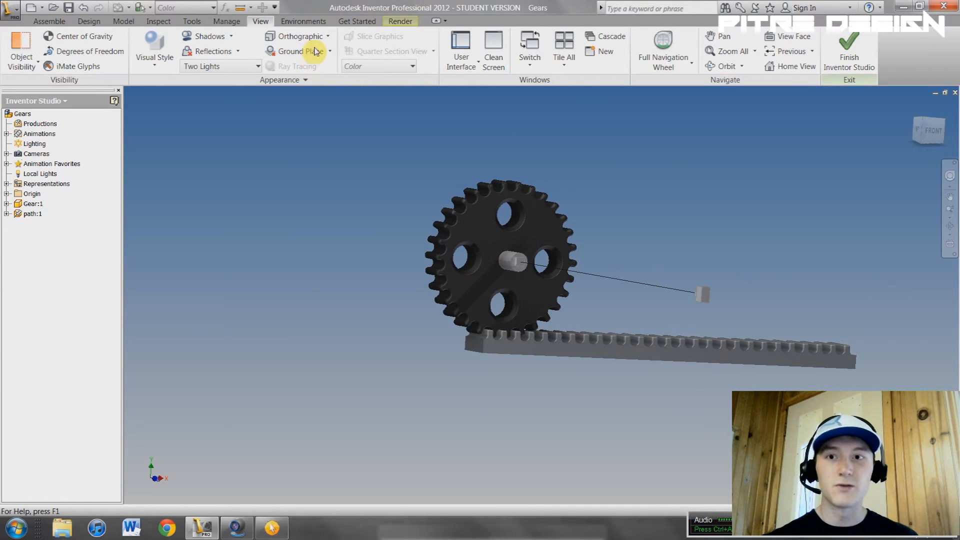
pyautogui.click(298, 36)
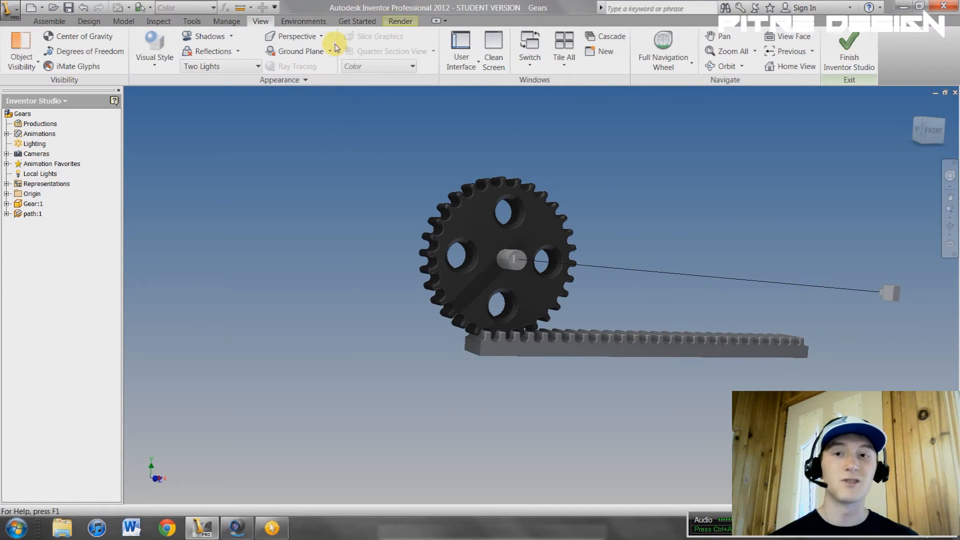
pyautogui.click(299, 51)
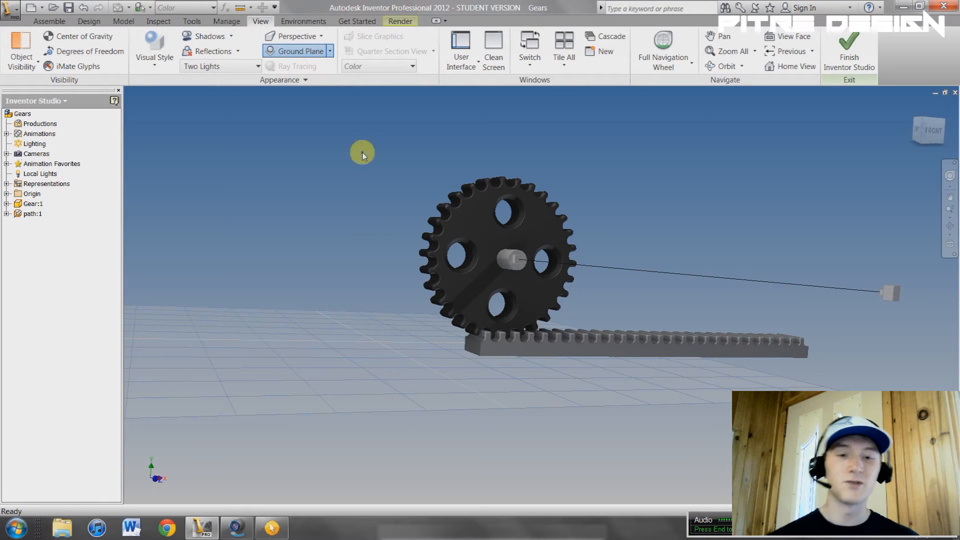
pyautogui.moveTo(355, 193)
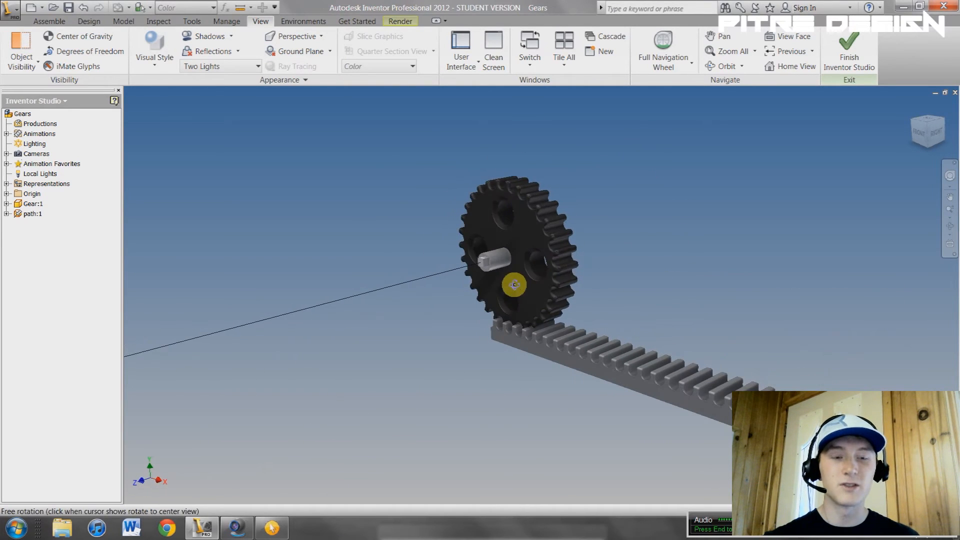
pyautogui.click(154, 50)
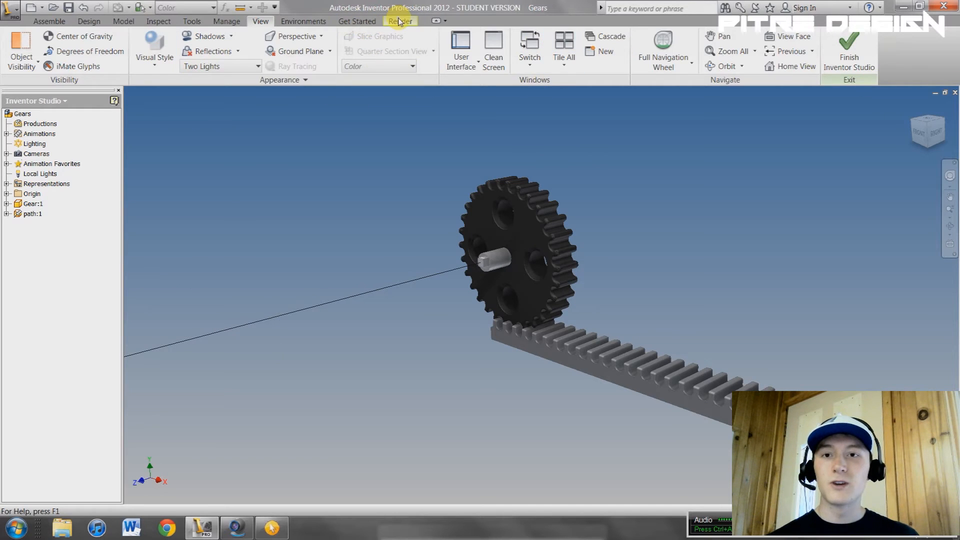
# Reopen Render Animation, try High Contrast lighting and keep the current lighting at 1280x960
pyautogui.click(78, 51)
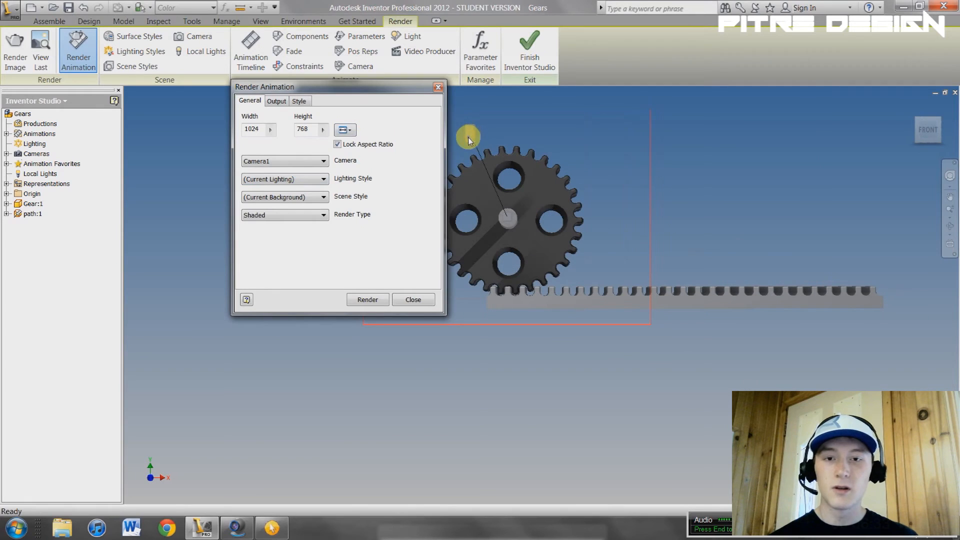
pyautogui.click(323, 161)
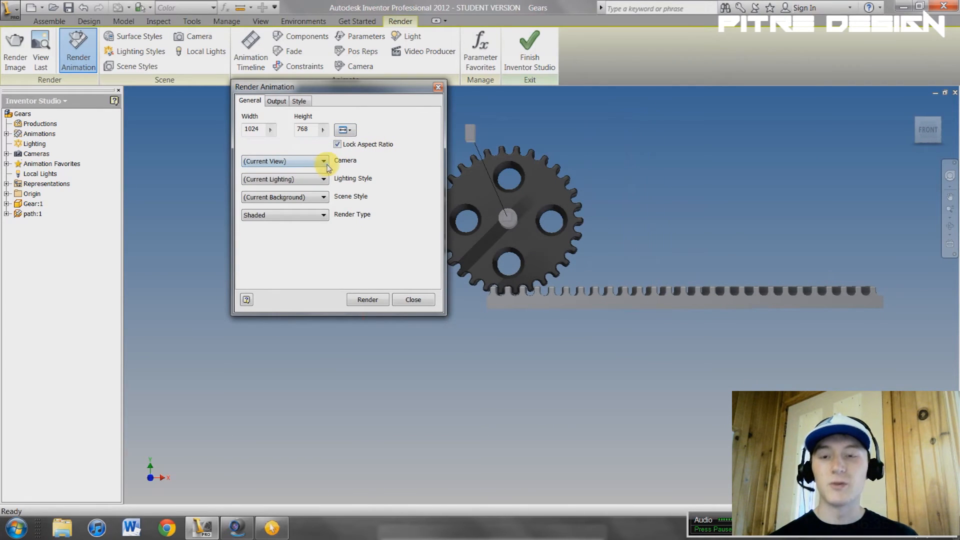
pyautogui.click(323, 161)
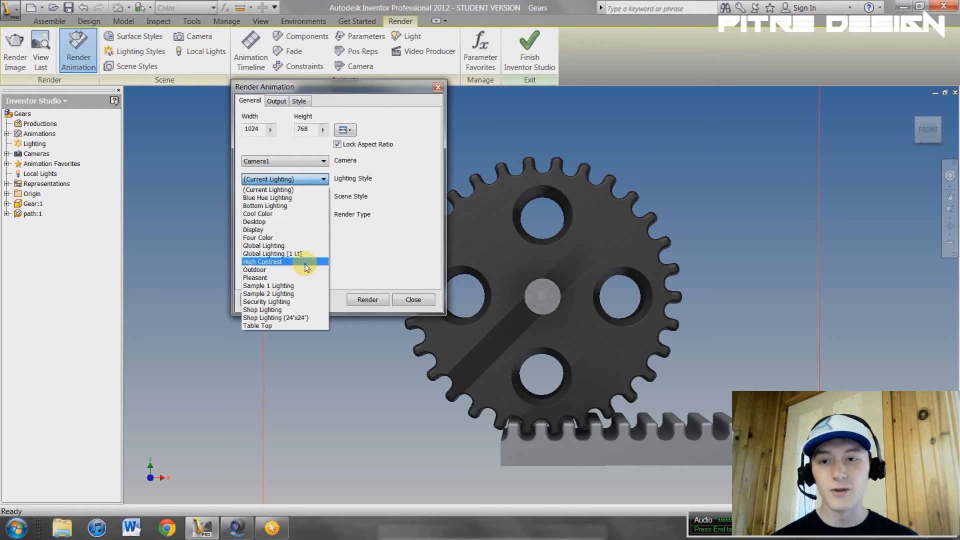
pyautogui.click(262, 261)
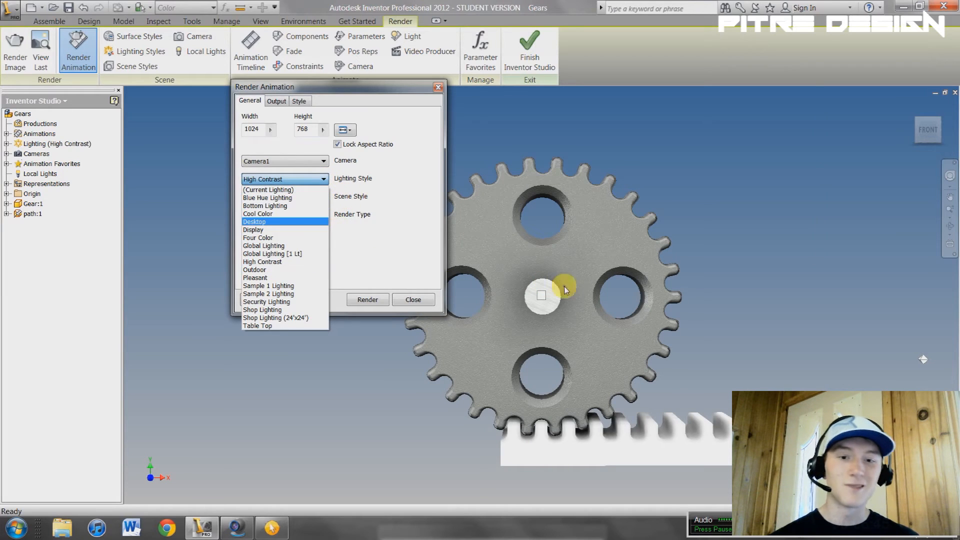
pyautogui.click(268, 189)
pyautogui.write('1280')
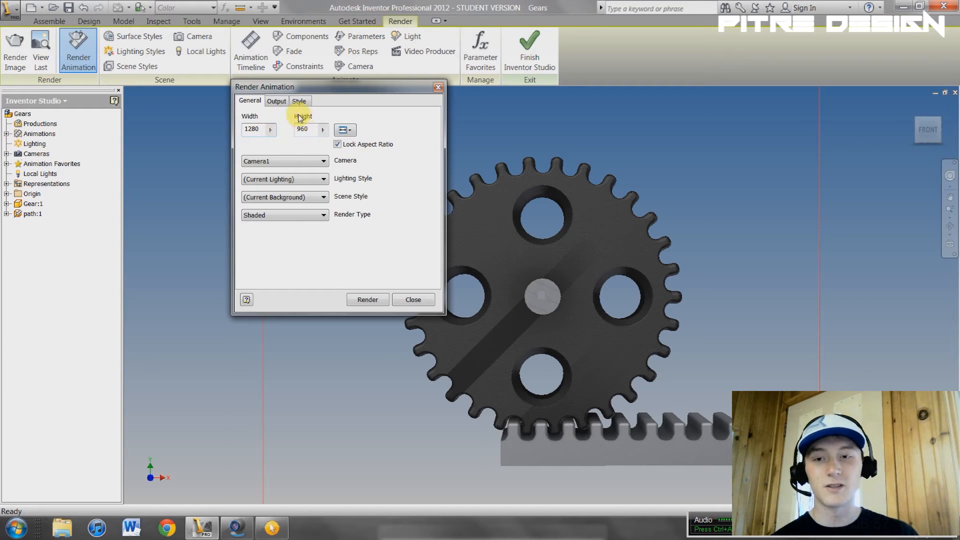
# Raise antialiasing quality on the Output settings, leaving player launch options unchanged
pyautogui.click(276, 100)
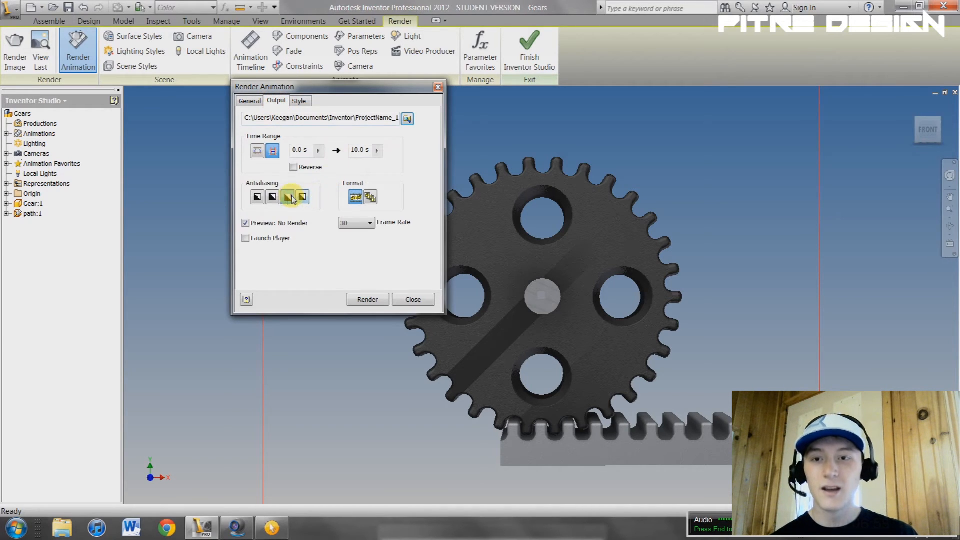
pyautogui.click(287, 197)
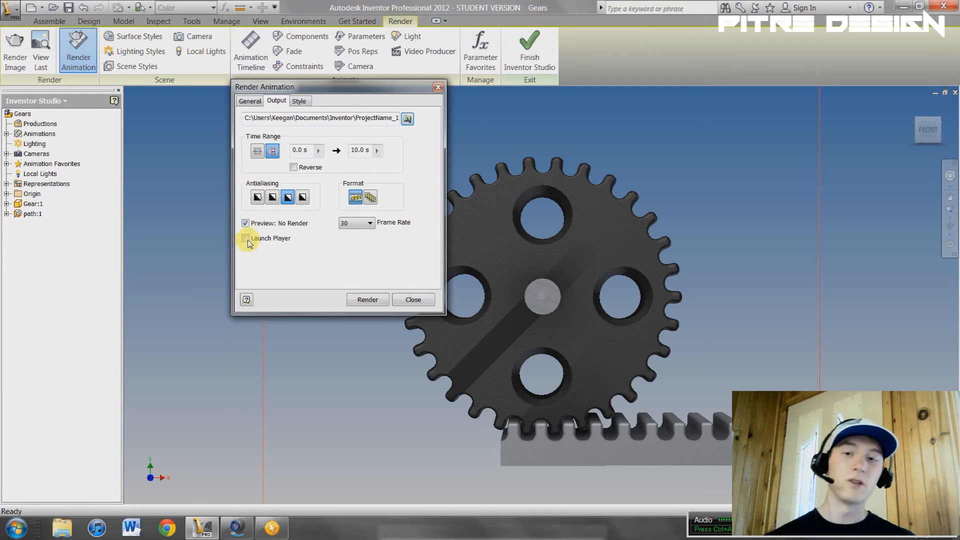
pyautogui.click(246, 223)
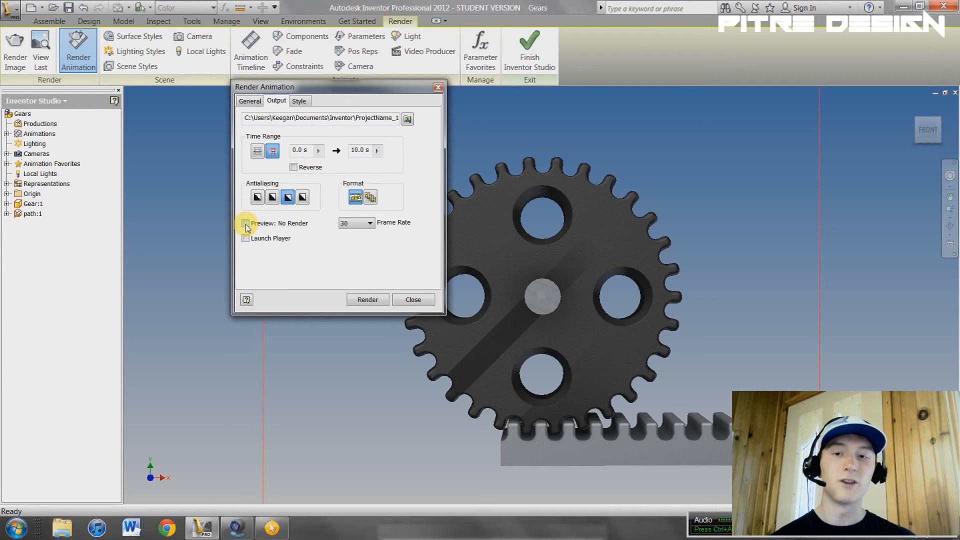
pyautogui.click(246, 223)
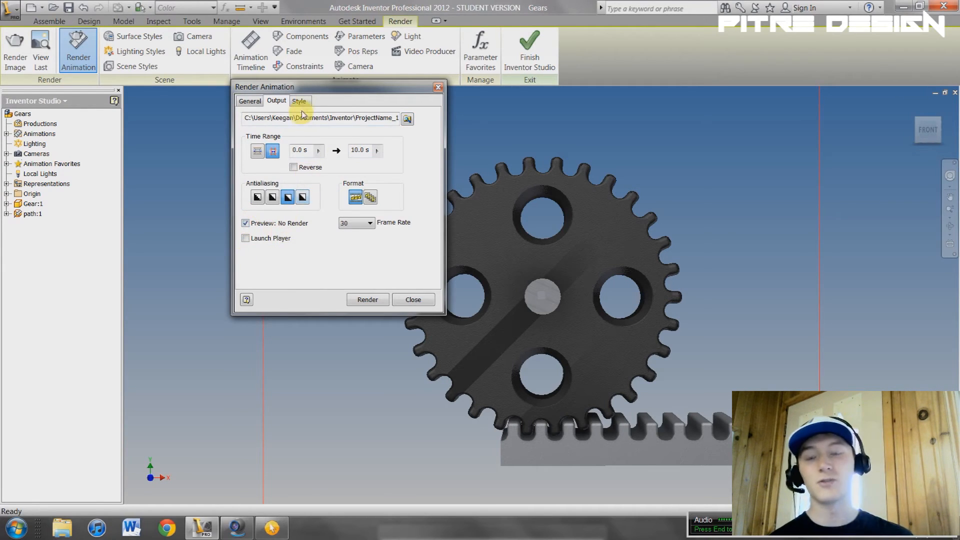
pyautogui.click(249, 100)
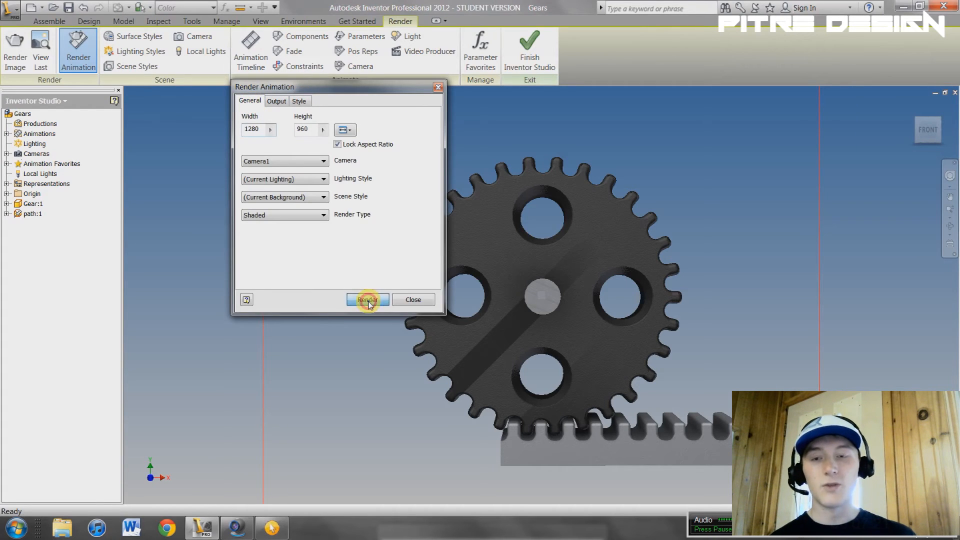
# Render the animation to video with a custom 1500 Kbps bandwidth
pyautogui.click(367, 299)
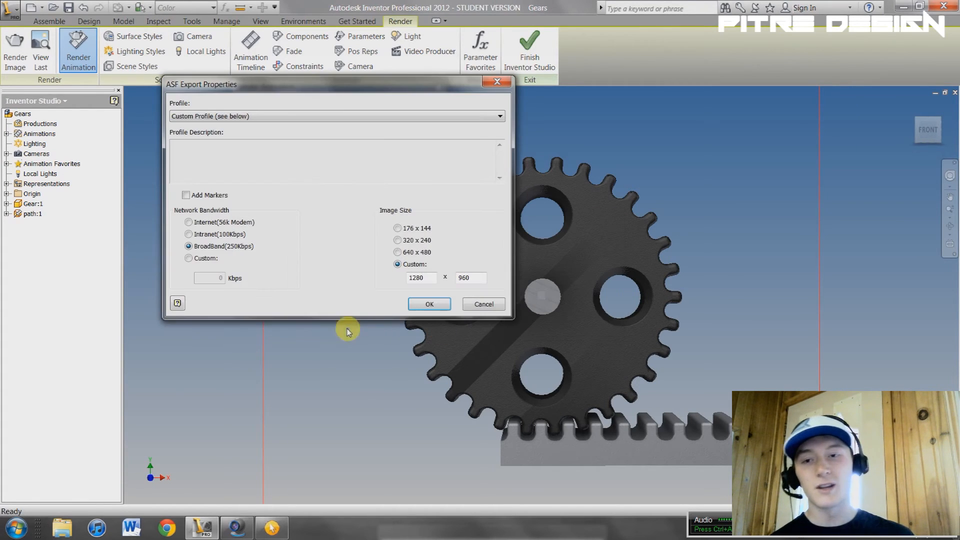
pyautogui.click(189, 258)
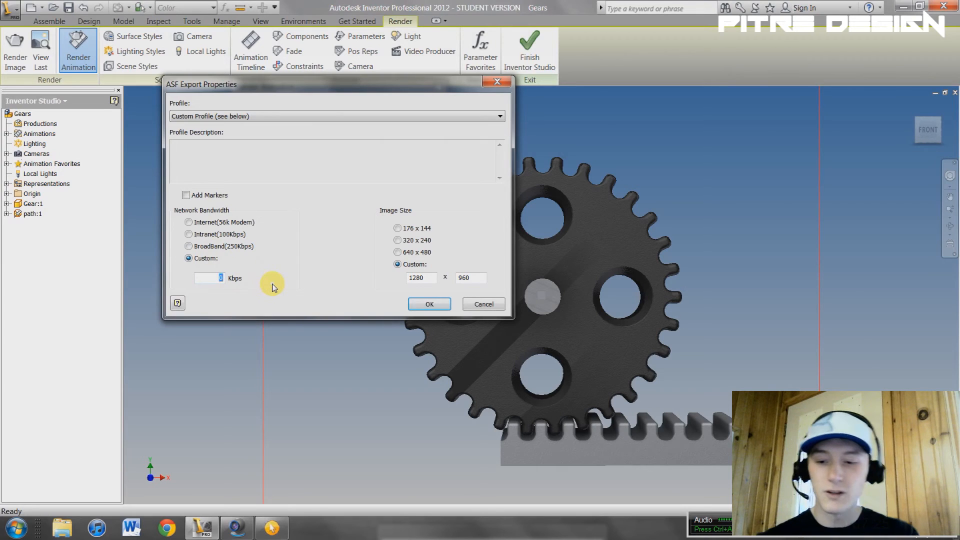
pyautogui.write('1500')
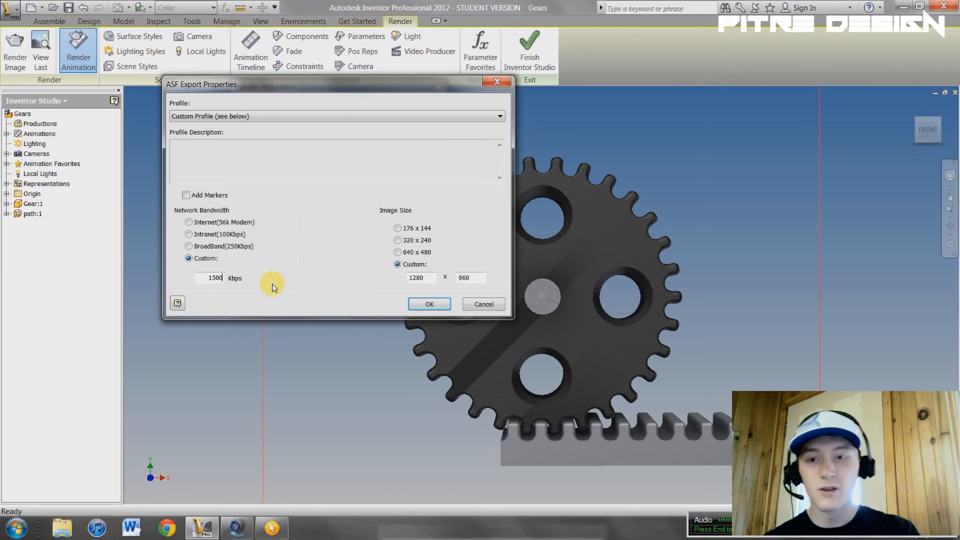
pyautogui.click(429, 304)
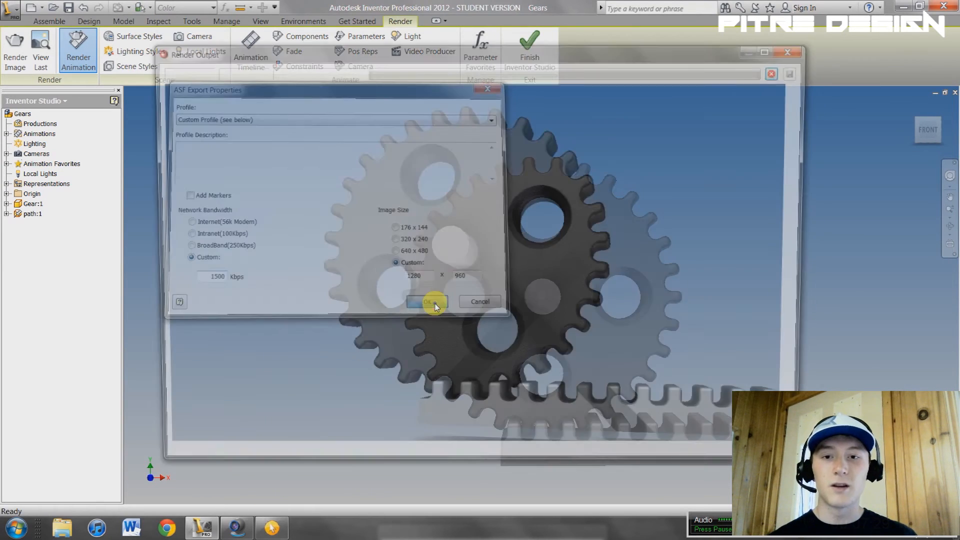
pyautogui.click(426, 301)
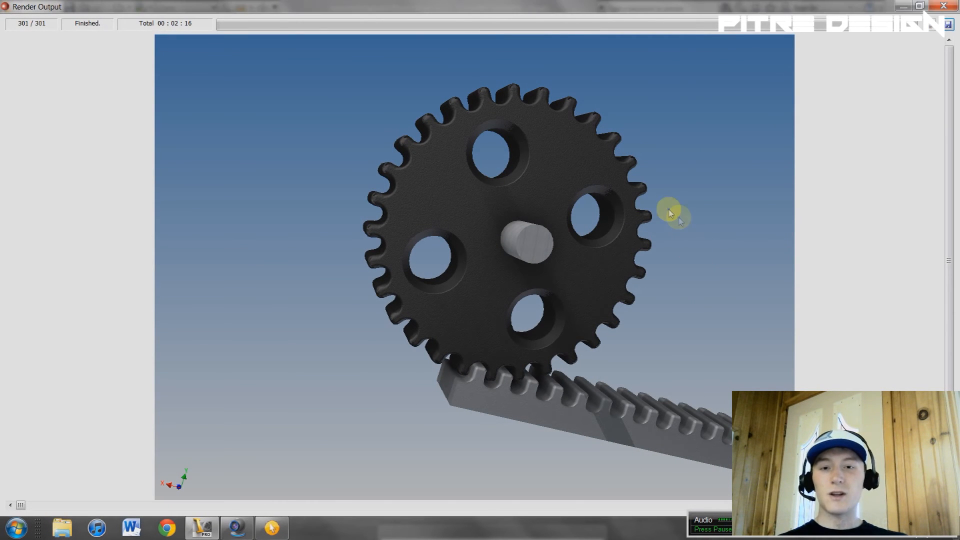
pyautogui.moveTo(946, 9)
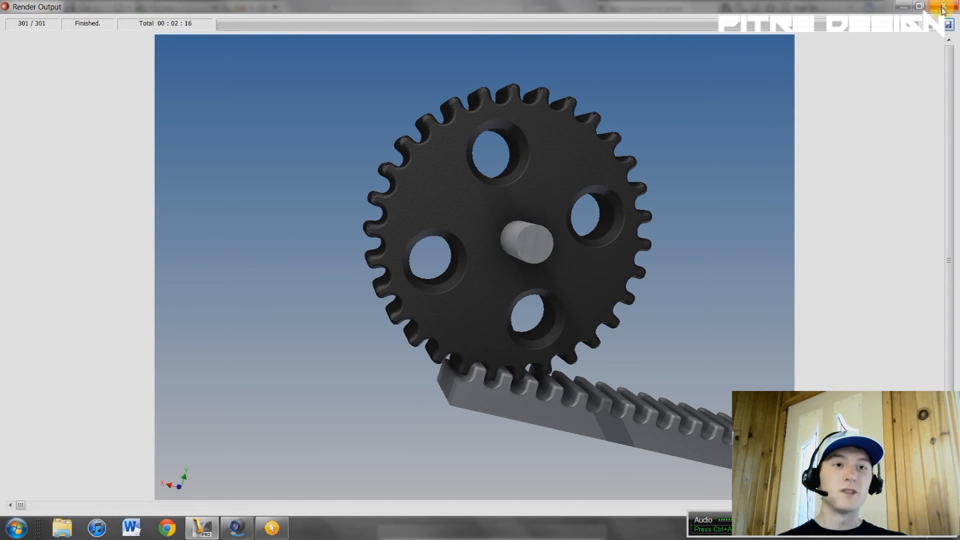
# Play the rendered Video2 file from the ProjectName_1 folder, then close Explorer
pyautogui.click(945, 7)
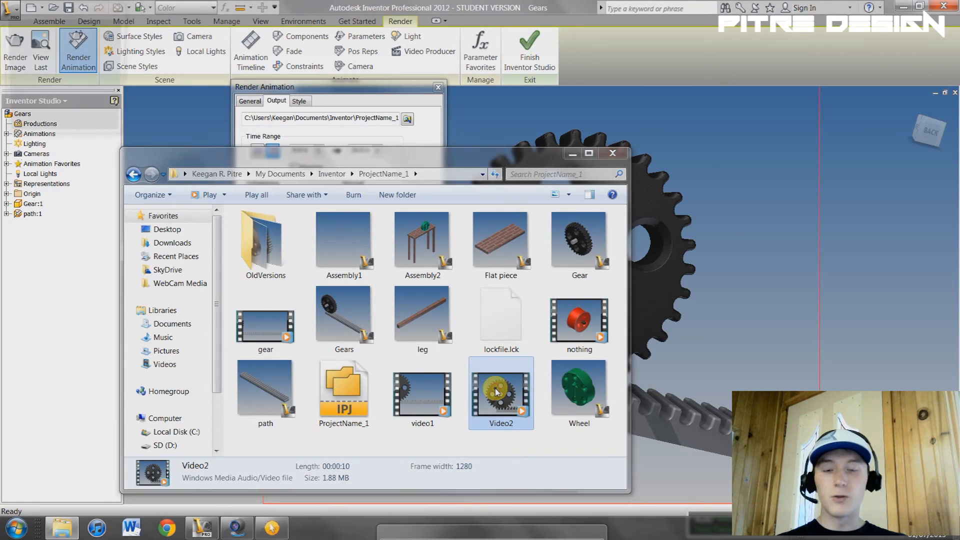
pyautogui.doubleClick(500, 391)
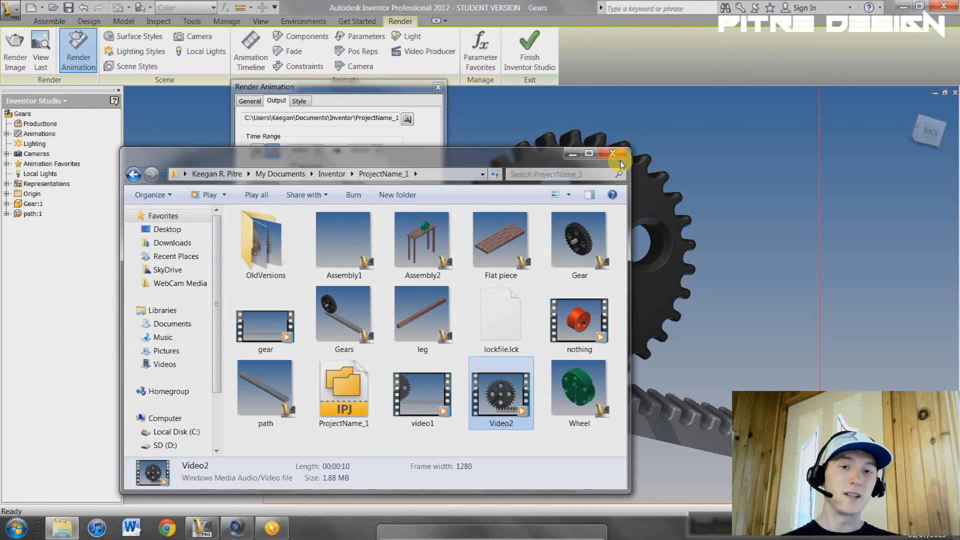
pyautogui.click(612, 153)
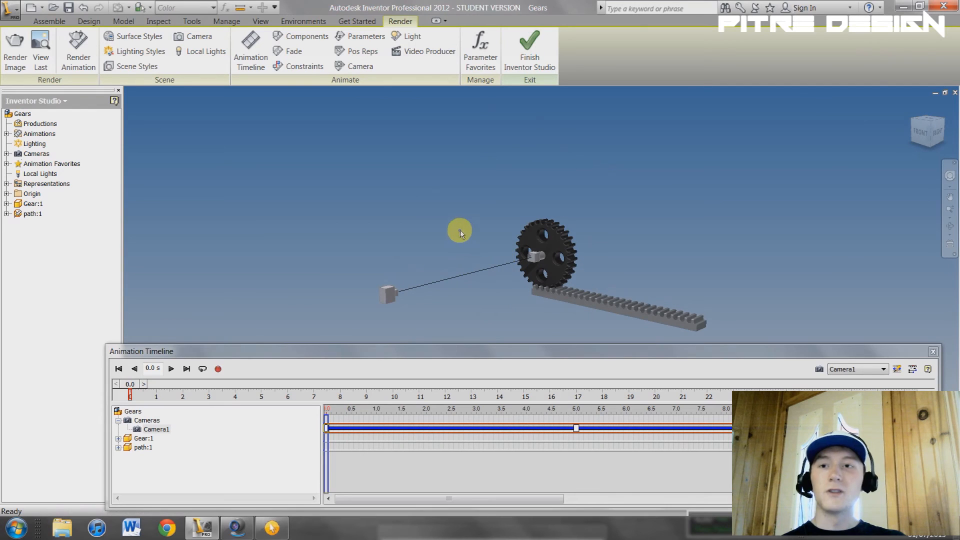
pyautogui.moveTo(210, 137)
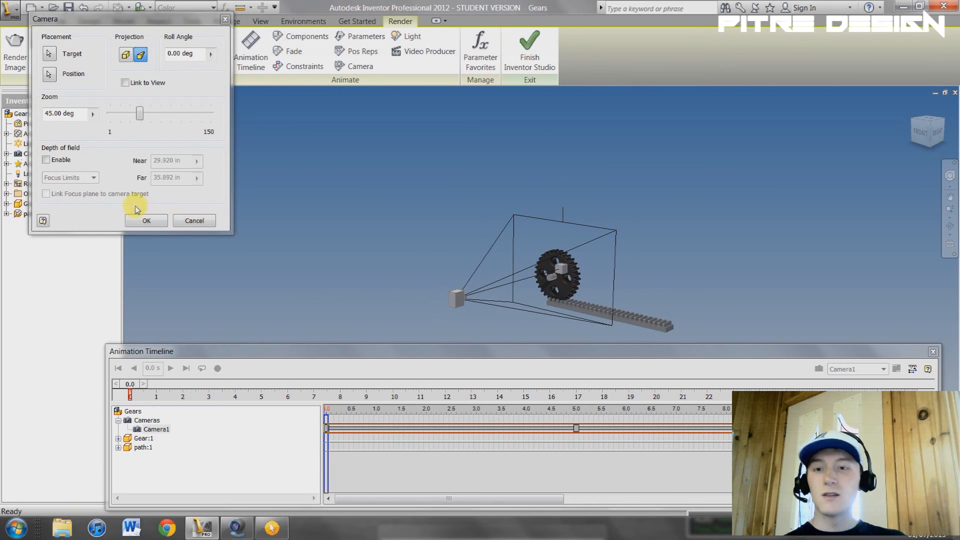
# Accept Camera1's settings, leaving the gear close-up shown at 10 seconds
pyautogui.click(146, 220)
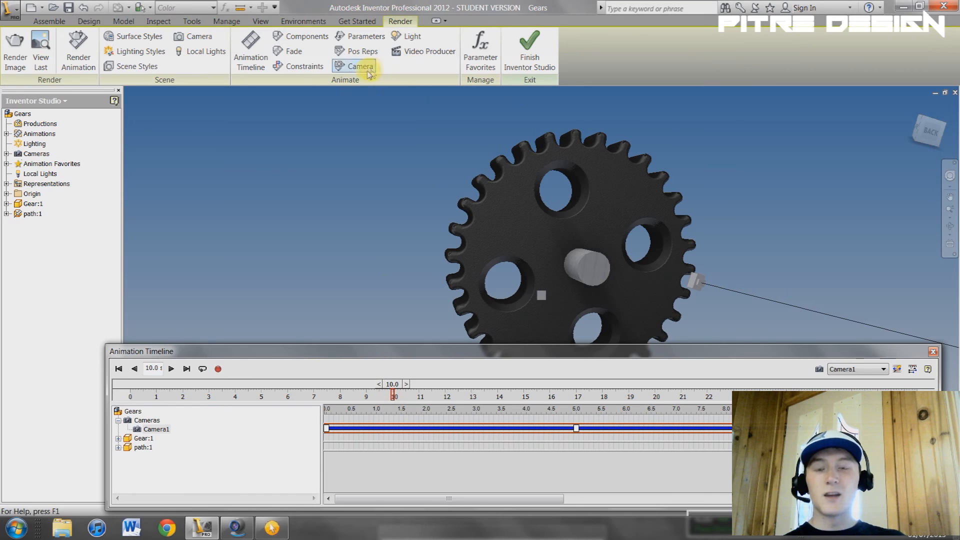
# Animate Camera2, moving it to a new spot around the gear with 3D Move/Rotate over 0-10 s
pyautogui.click(361, 66)
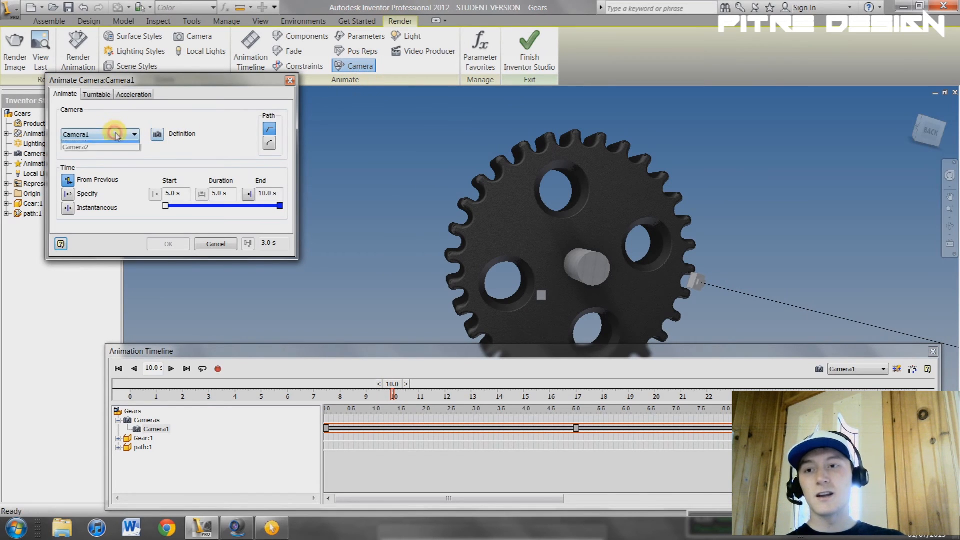
pyautogui.click(75, 147)
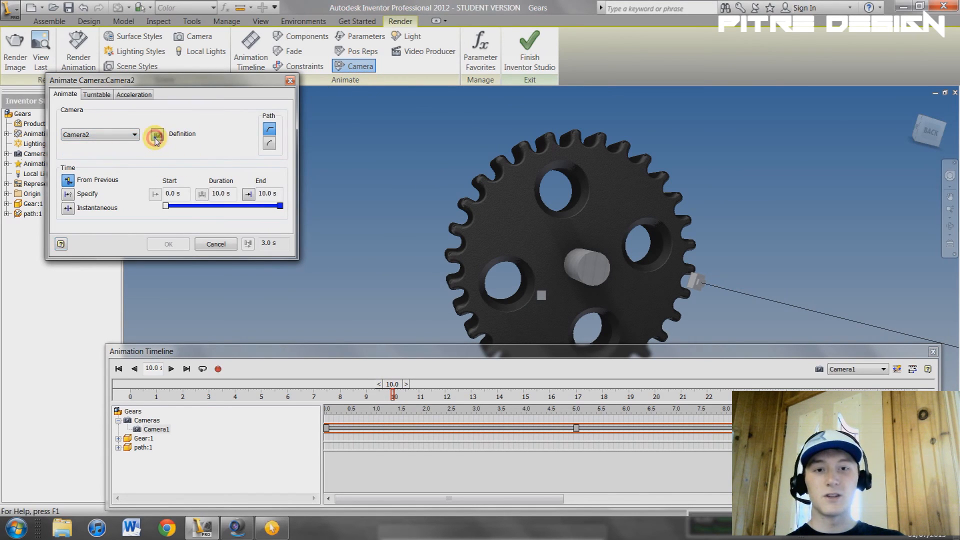
pyautogui.click(154, 135)
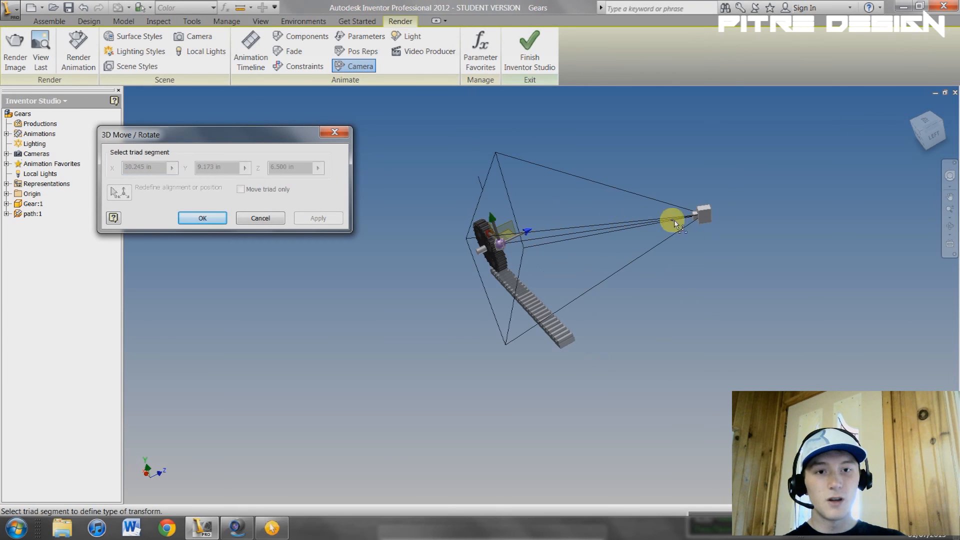
pyautogui.click(202, 218)
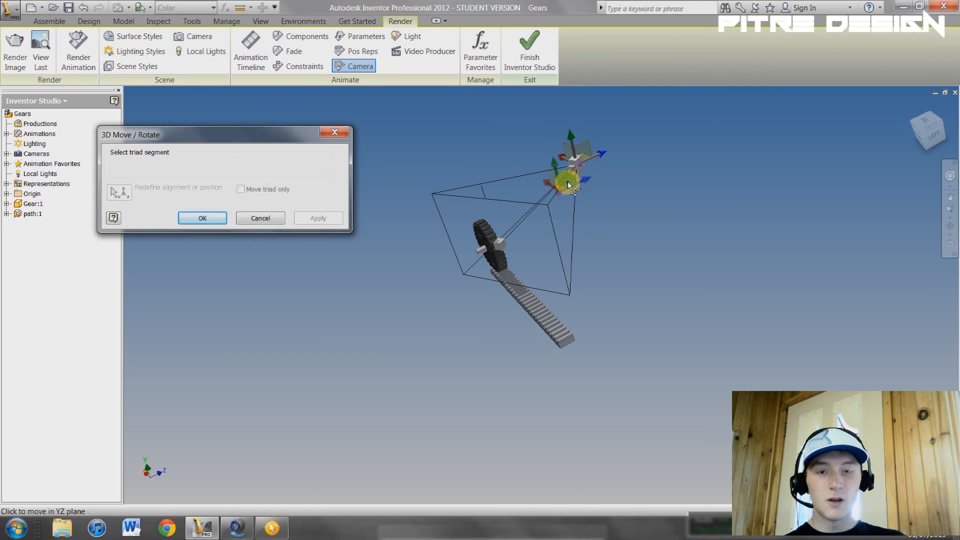
pyautogui.click(202, 218)
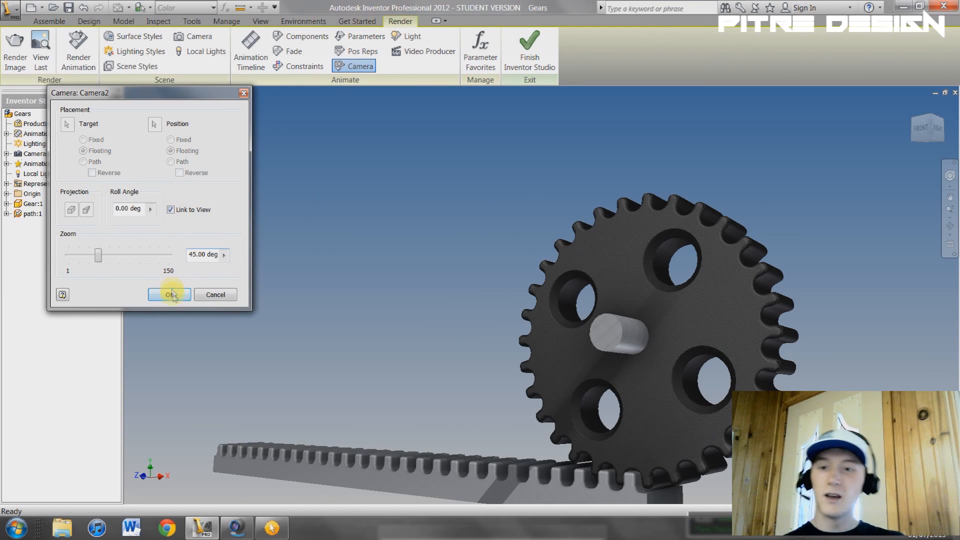
pyautogui.click(170, 294)
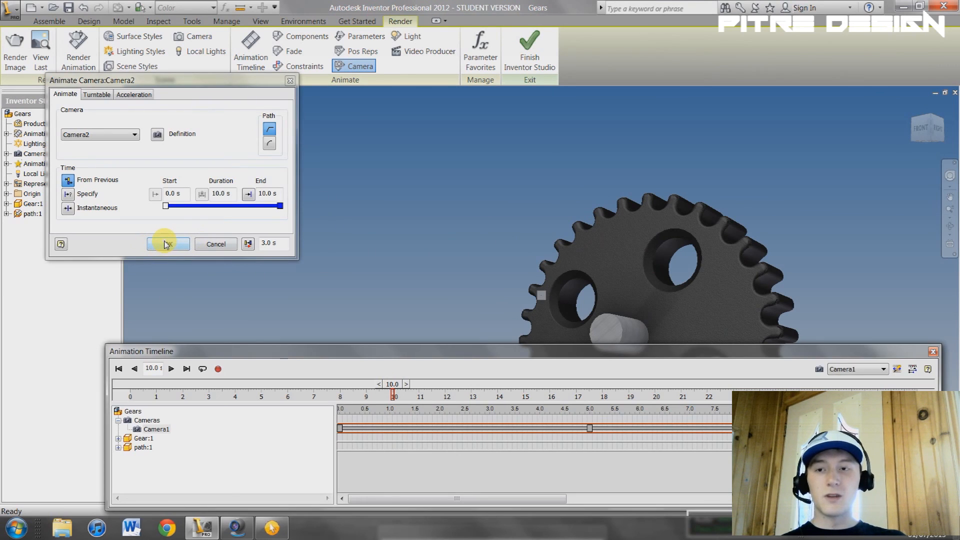
pyautogui.click(168, 244)
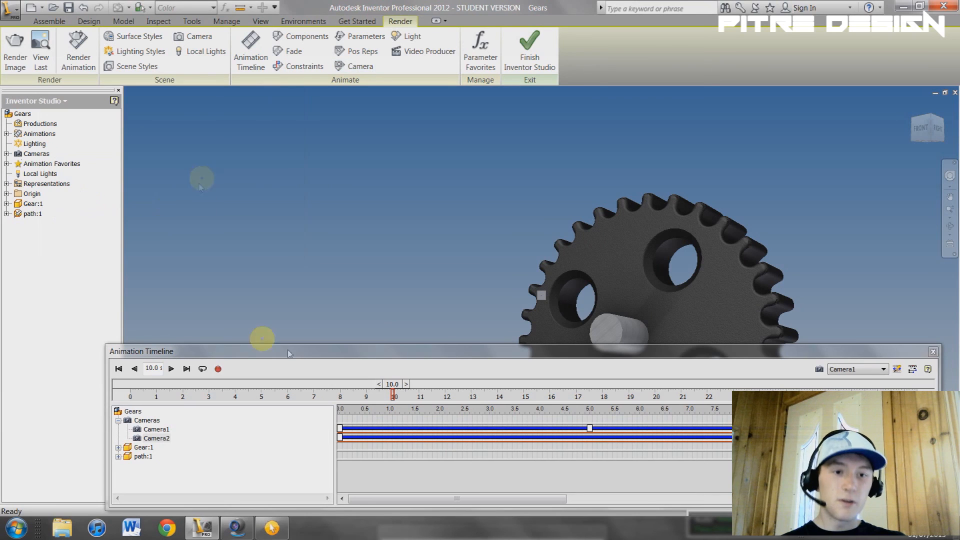
# Scrub the timeline through Camera2's view, then select Camera1's motion path in the scene
pyautogui.click(880, 369)
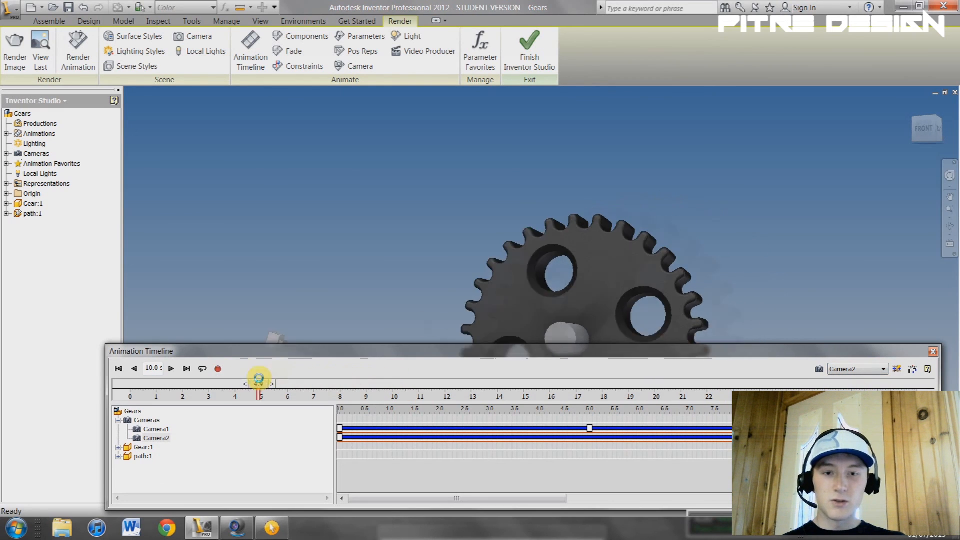
pyautogui.click(119, 368)
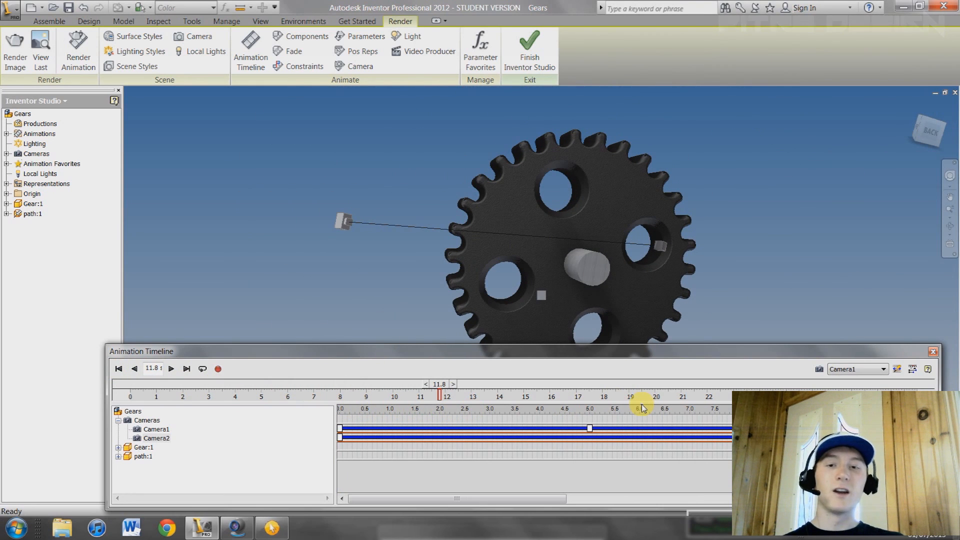
pyautogui.click(386, 228)
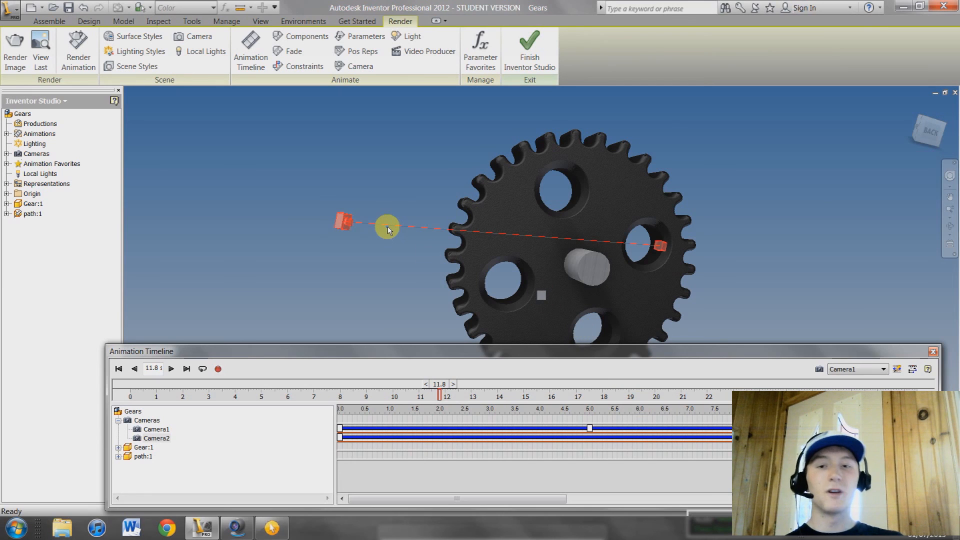